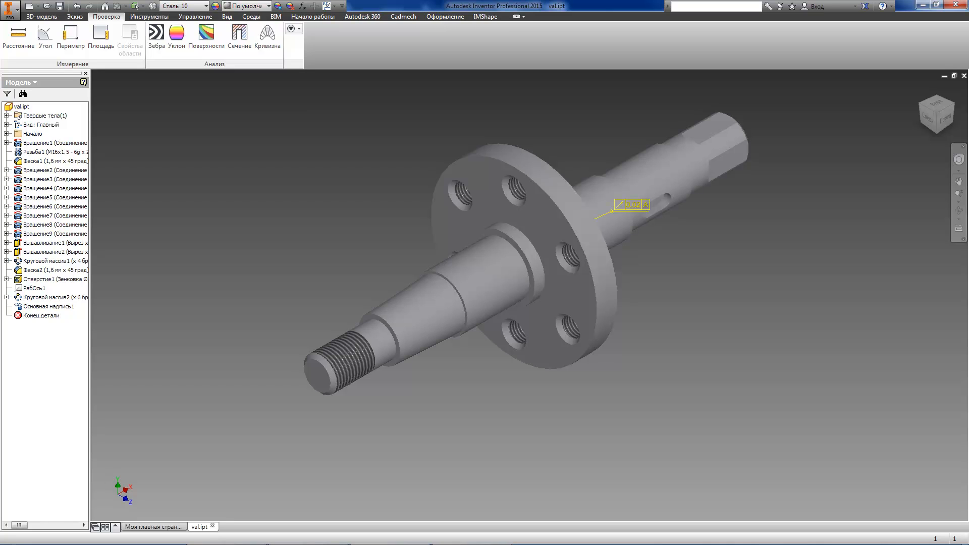
Bring up the Cadmech Оформление annotation ribbon to begin annotating the shaft
click(527, 251)
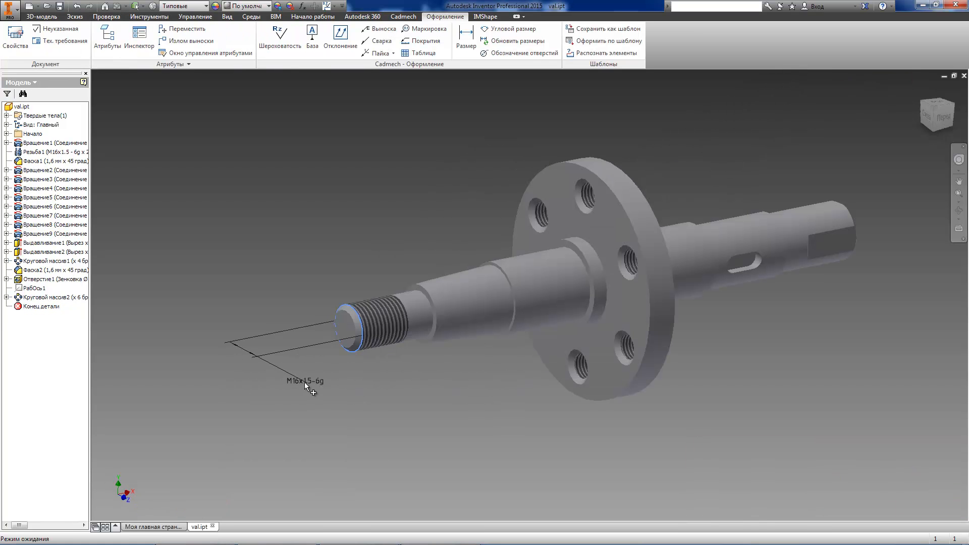
Place the M16x1.5-6g thread callout and the 20 mm length dimension at the threaded end
drag(307, 381, 300, 362)
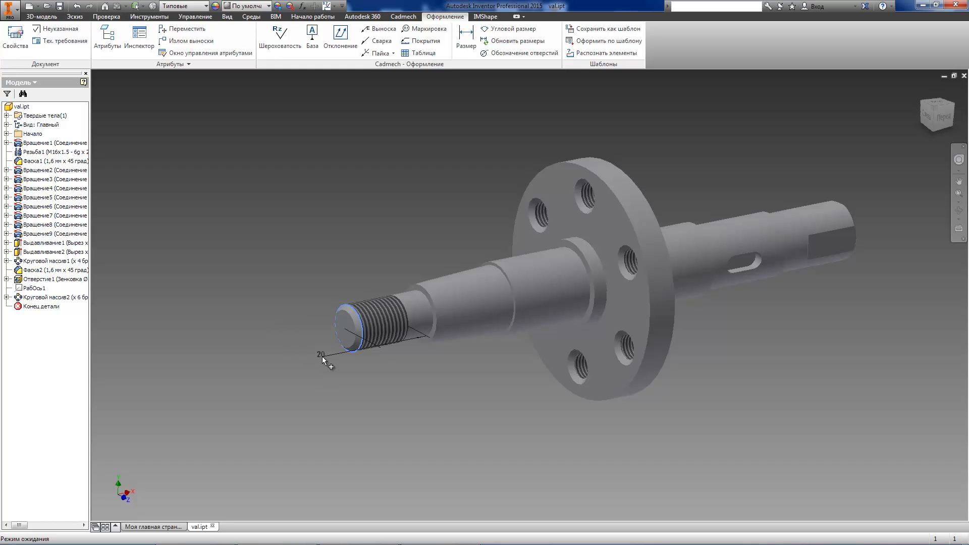
drag(326, 362, 311, 274)
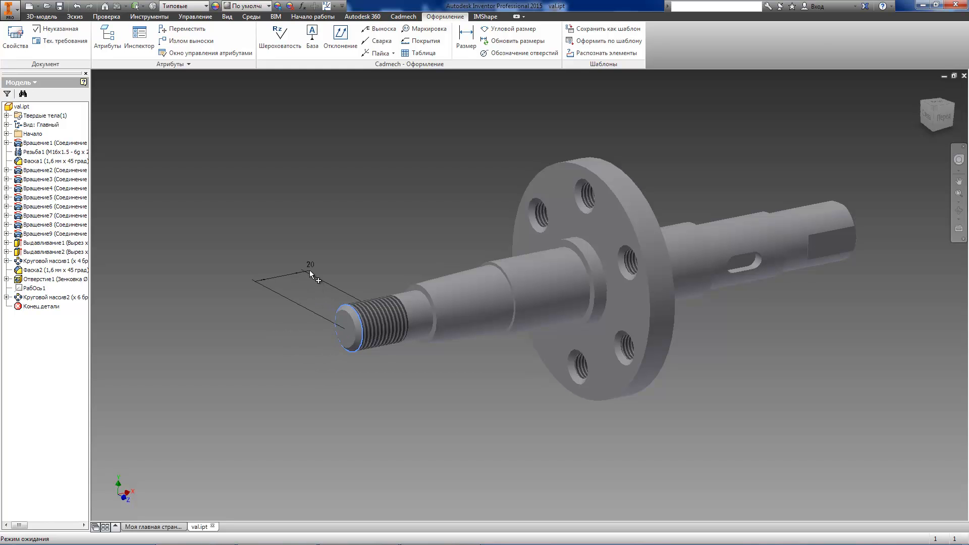
drag(310, 275, 394, 371)
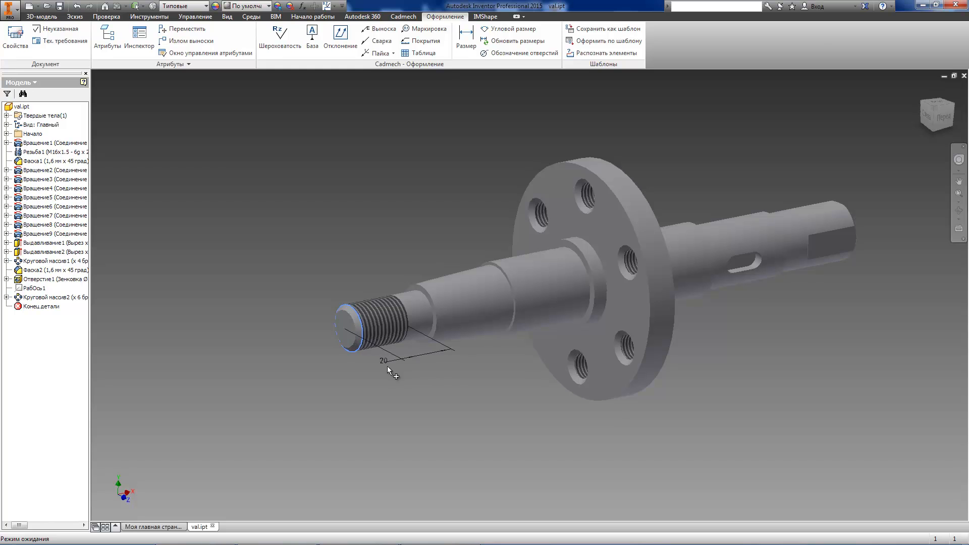
mouse_move(377, 367)
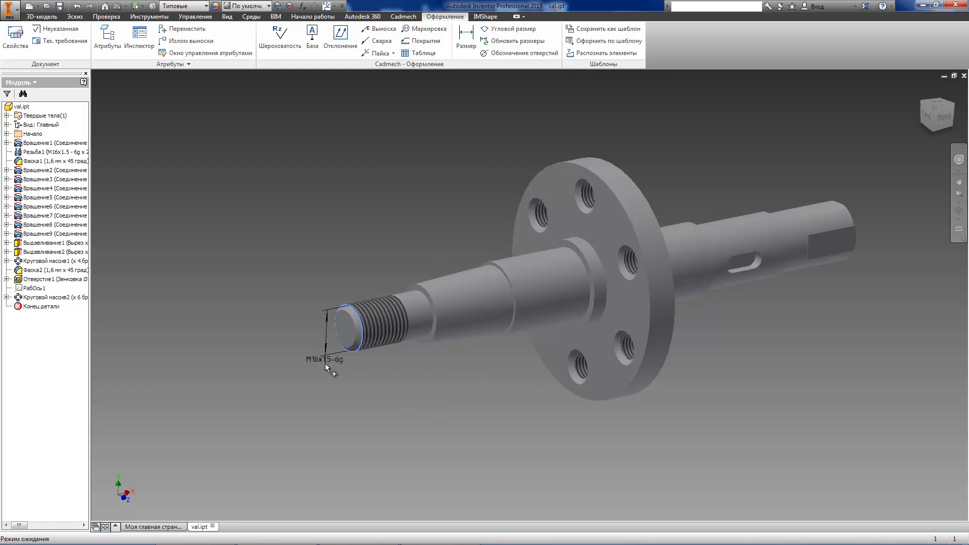
drag(326, 367, 315, 344)
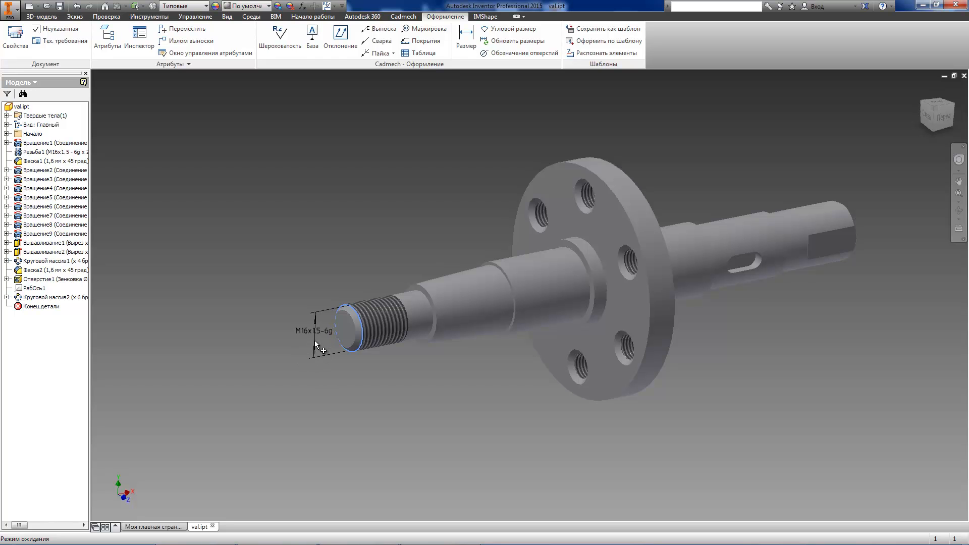
Edit a dimension into a 1.6x45° chamfer note and confirm the 30 mm length dimension
double_click(312, 331)
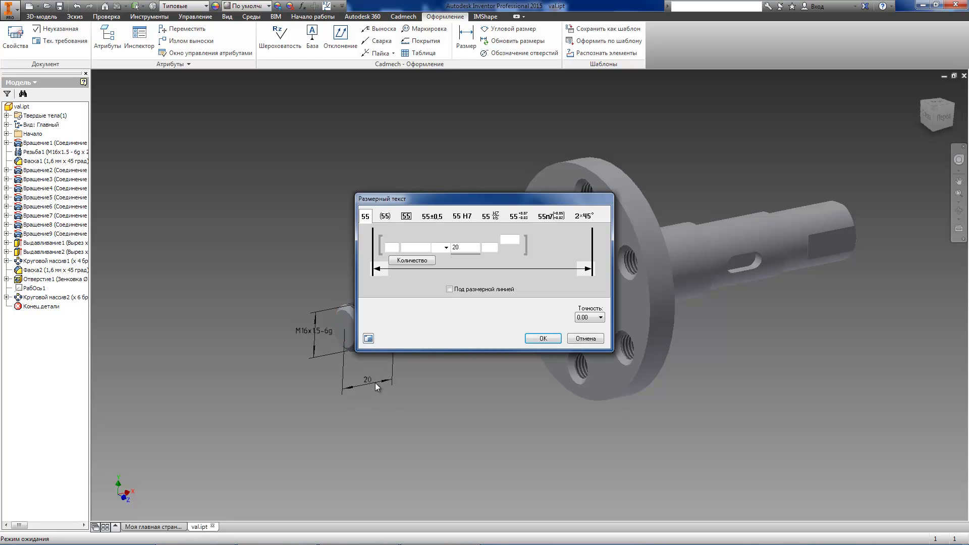
click(542, 339)
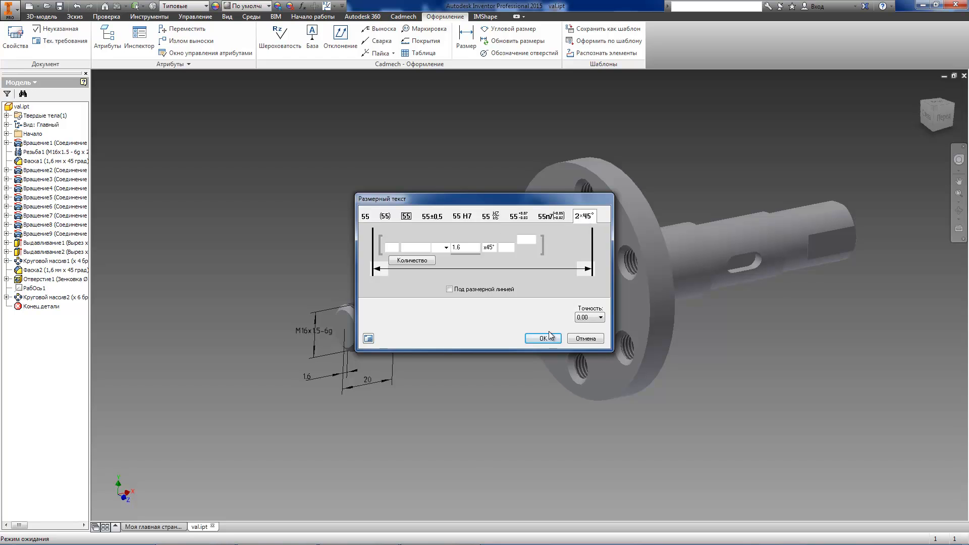
click(542, 339)
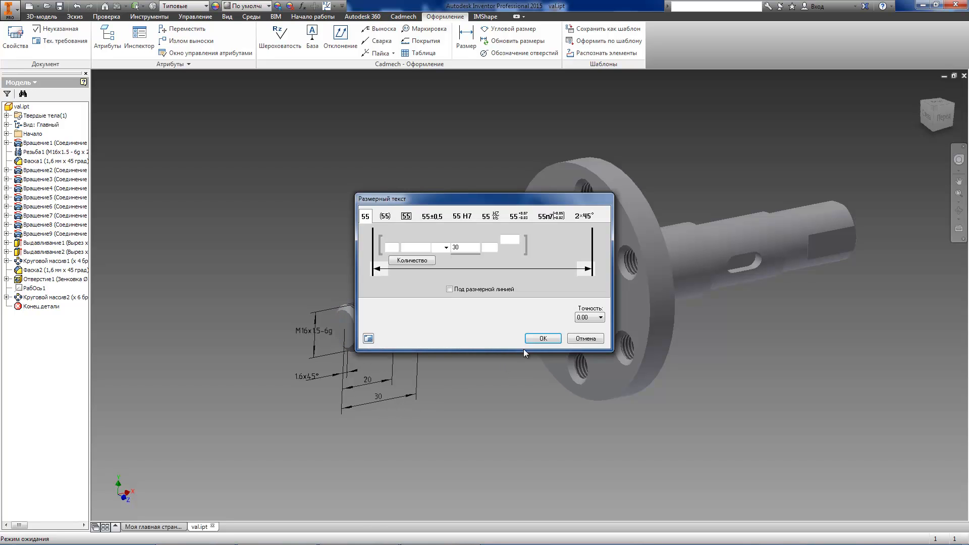
click(542, 338)
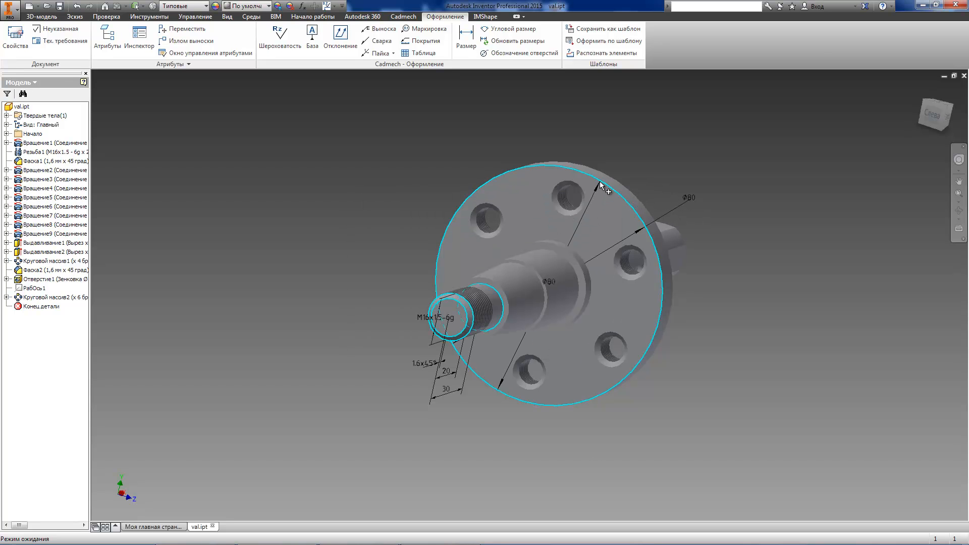
Place the Ø80 bolt-circle diameter and the shaft flange diameter dimensions
click(567, 198)
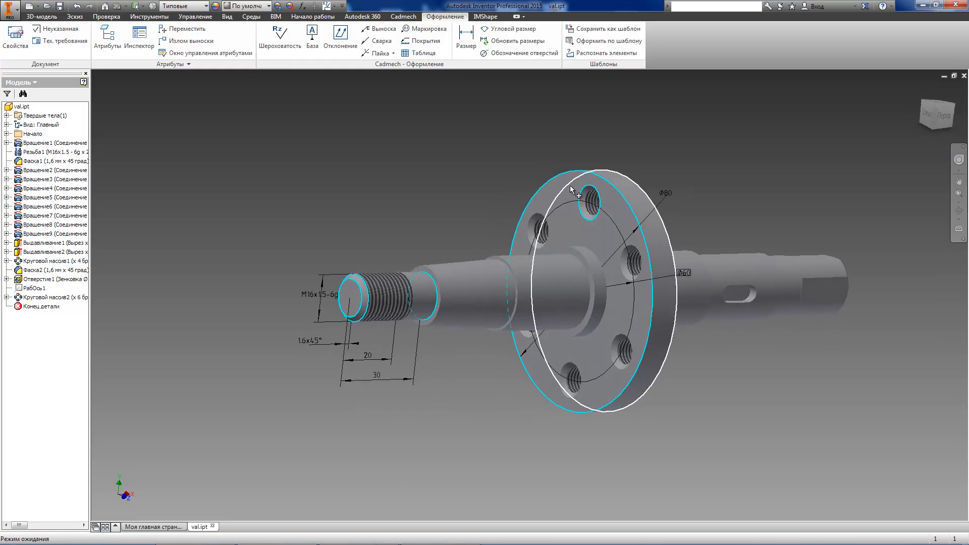
click(591, 204)
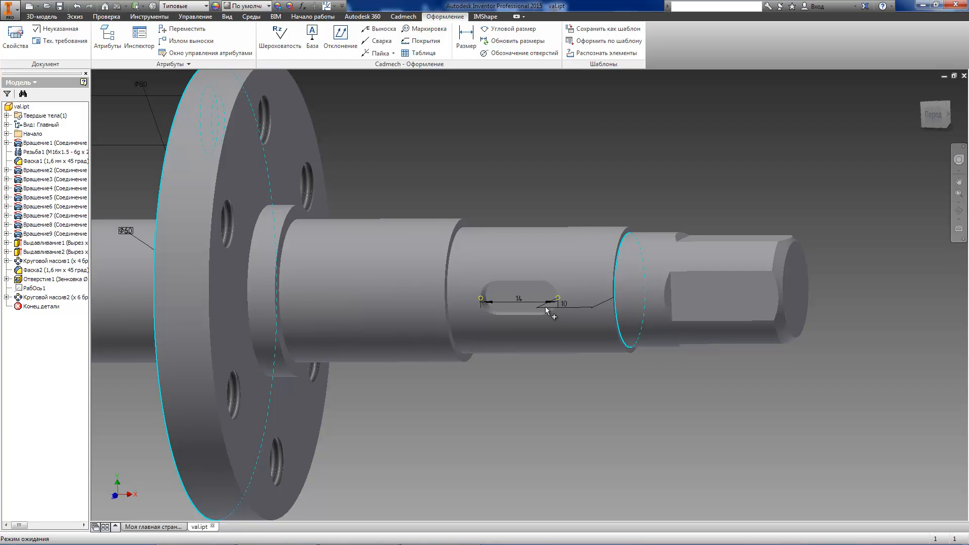
Confirm the 14 and 18 keyway dimensions and the 45° angular dimension in Размерный текст
double_click(518, 301)
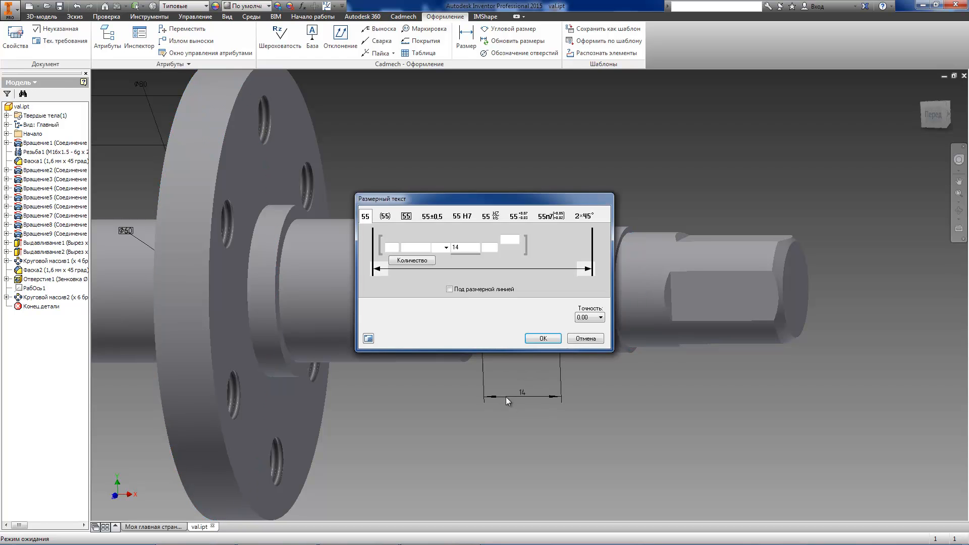
click(542, 338)
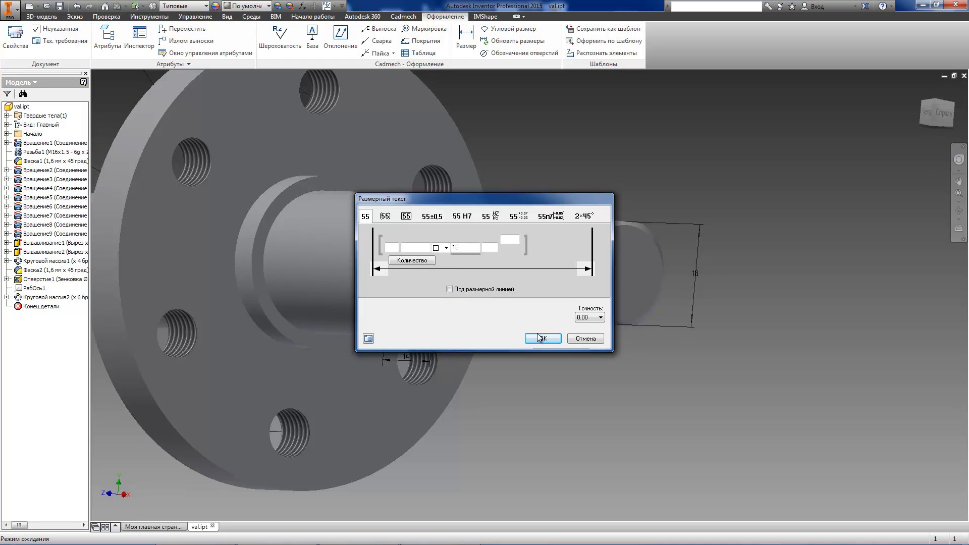
click(542, 338)
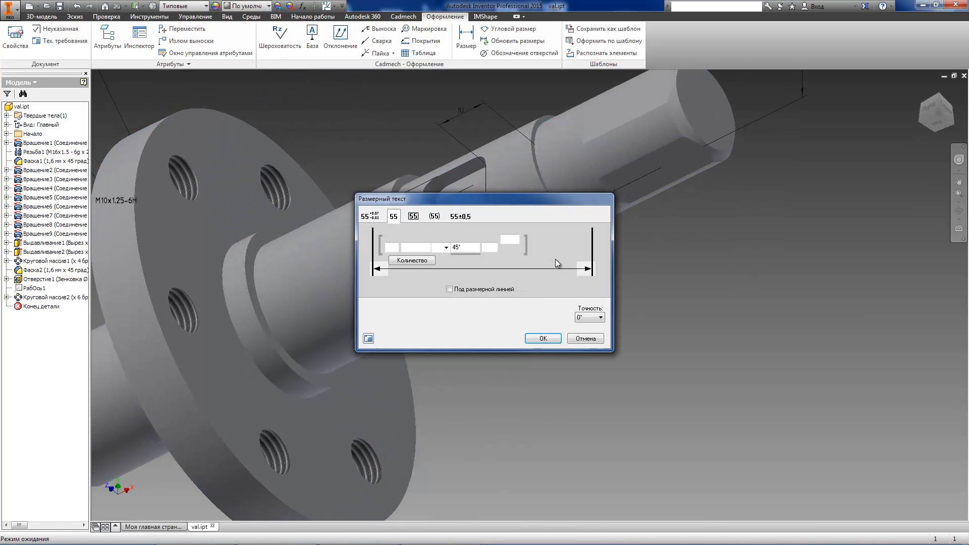
click(542, 338)
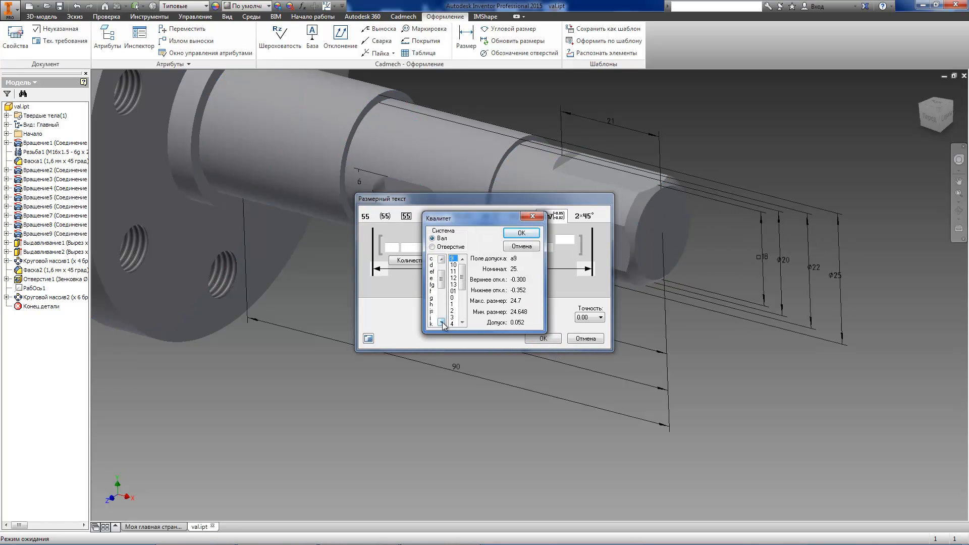
Set the tolerance fit for the shaft diameter and confirm the 1:10 taper symbol
click(520, 232)
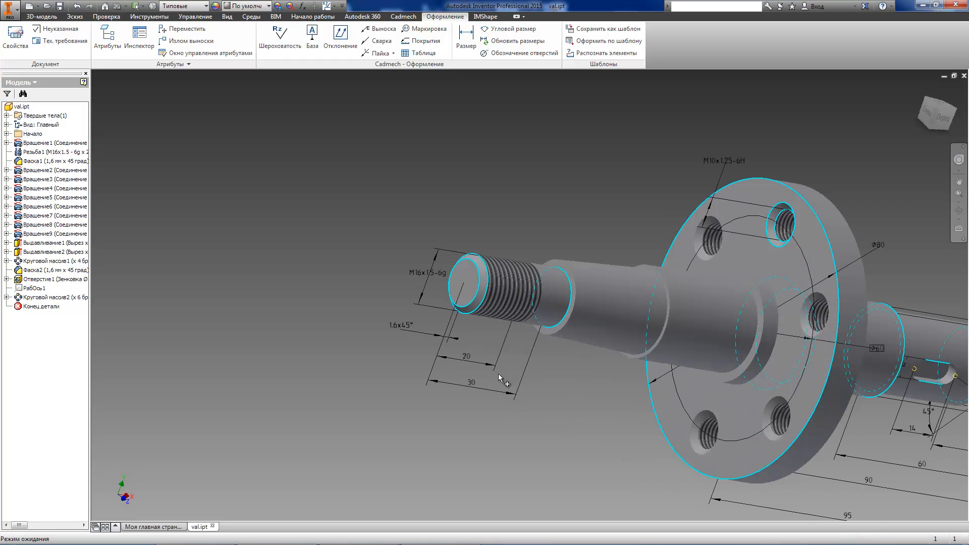
click(524, 433)
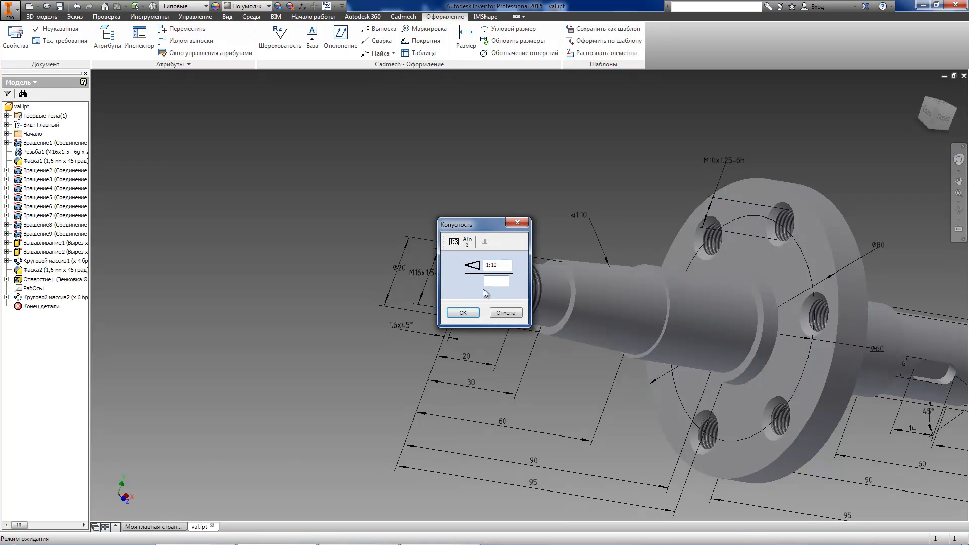
click(462, 312)
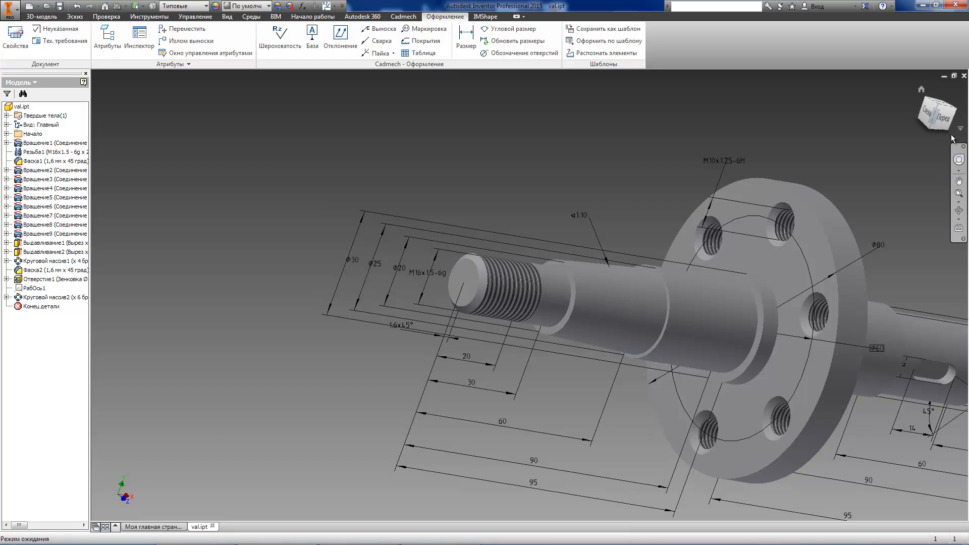
View the shaft from the front and attach a radial runout tolerance to its surface
click(941, 113)
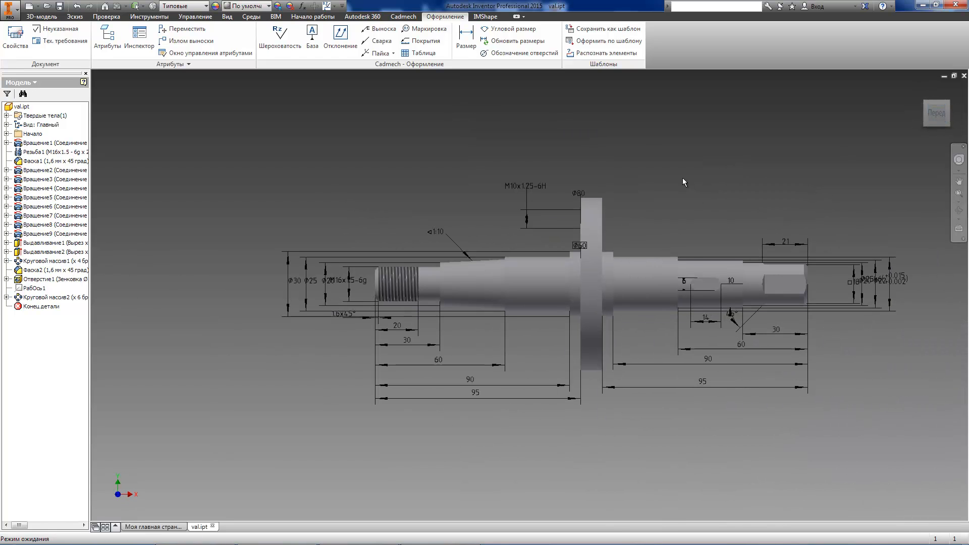
click(341, 34)
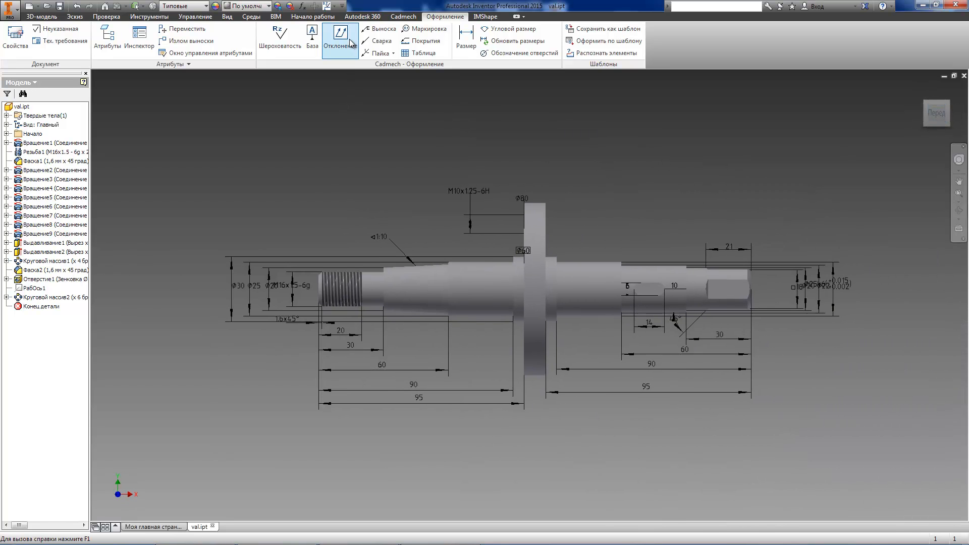
click(339, 34)
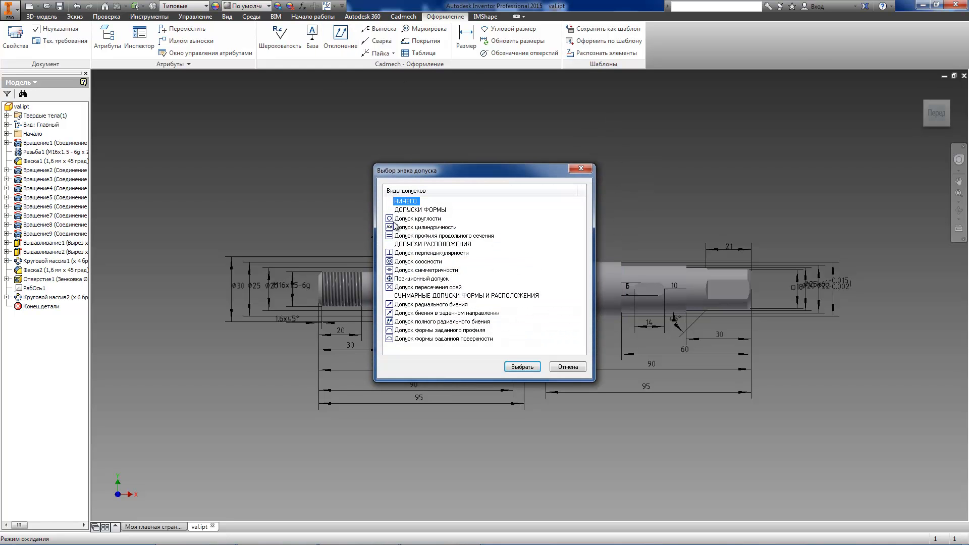
click(430, 304)
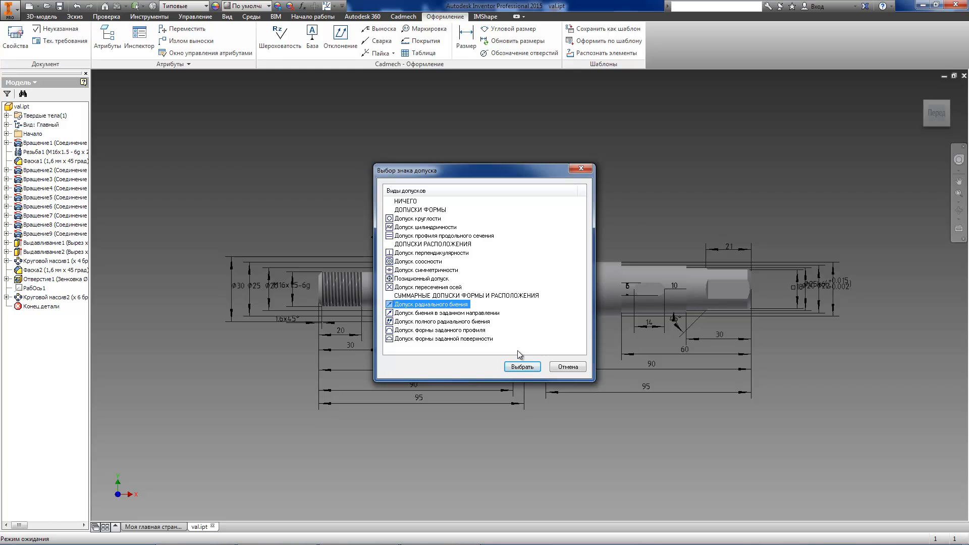
click(522, 366)
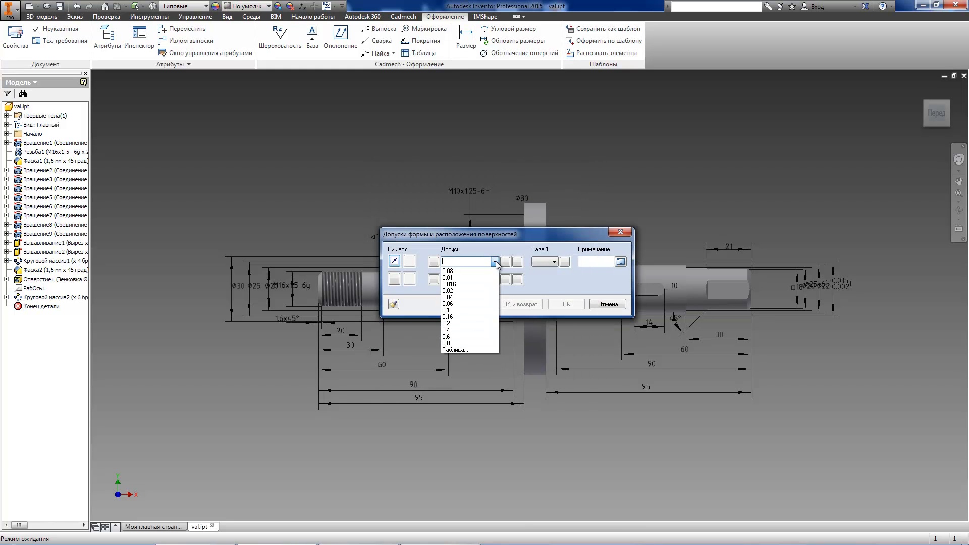
Set the runout value to 0,016 referenced to datum A and confirm it
click(448, 284)
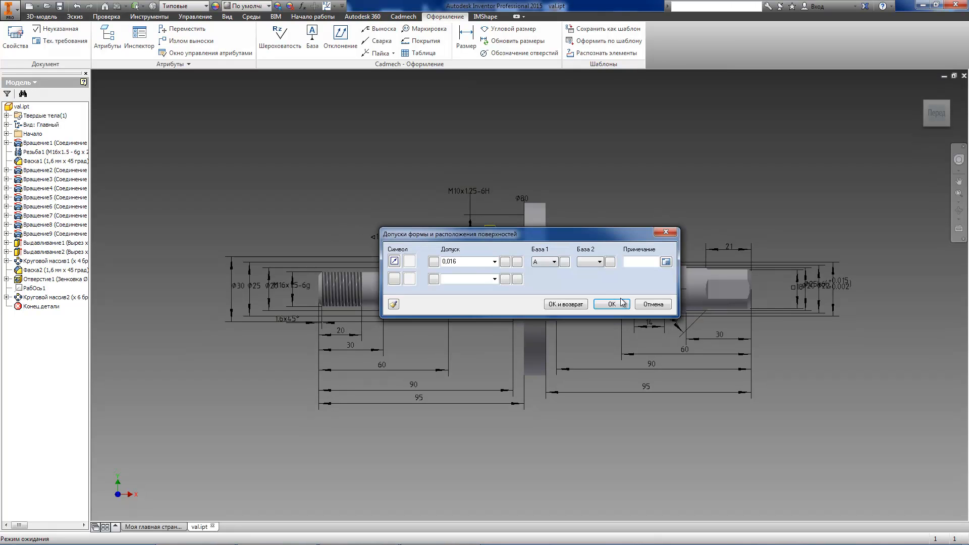
click(611, 304)
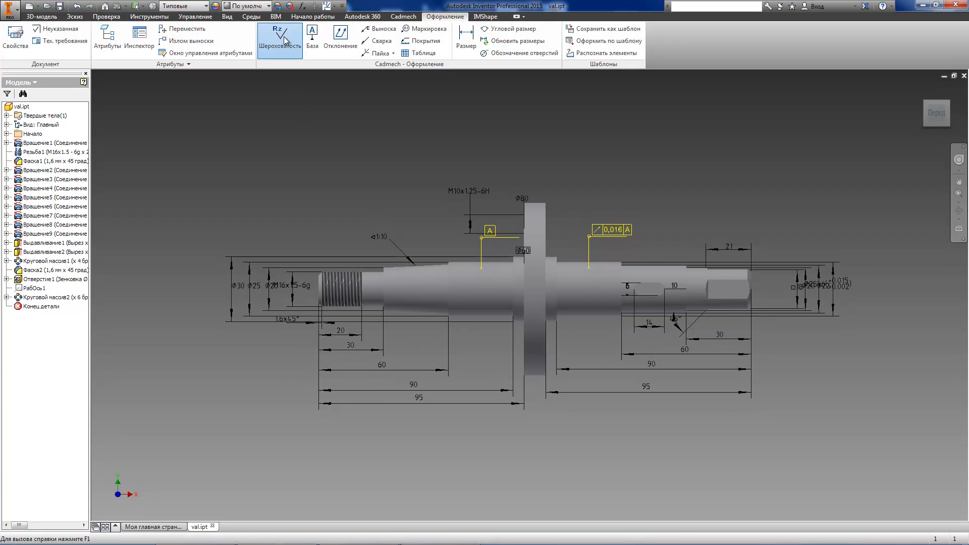
Mark the threaded section Ra 1.6 and the right-hand section Ra 6.3 with roughness symbols
click(279, 38)
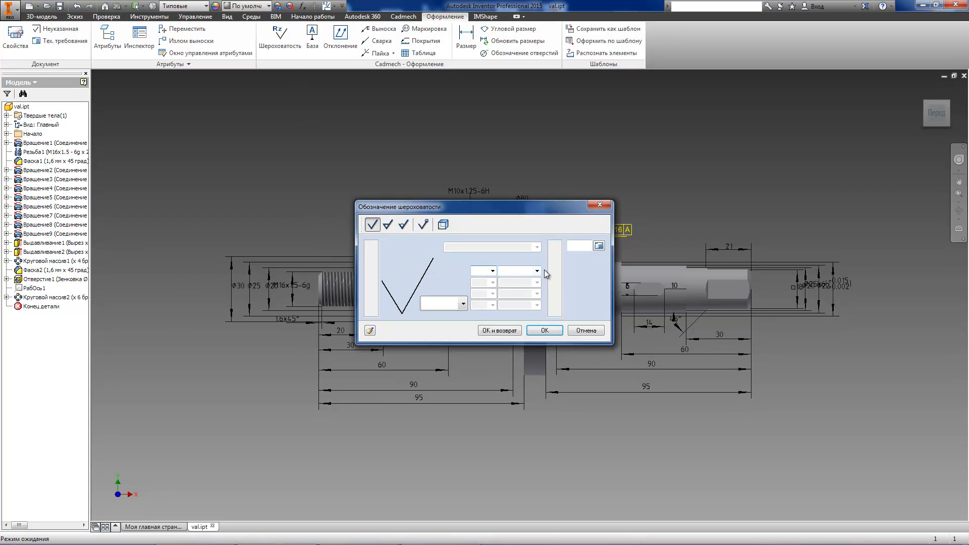
click(536, 271)
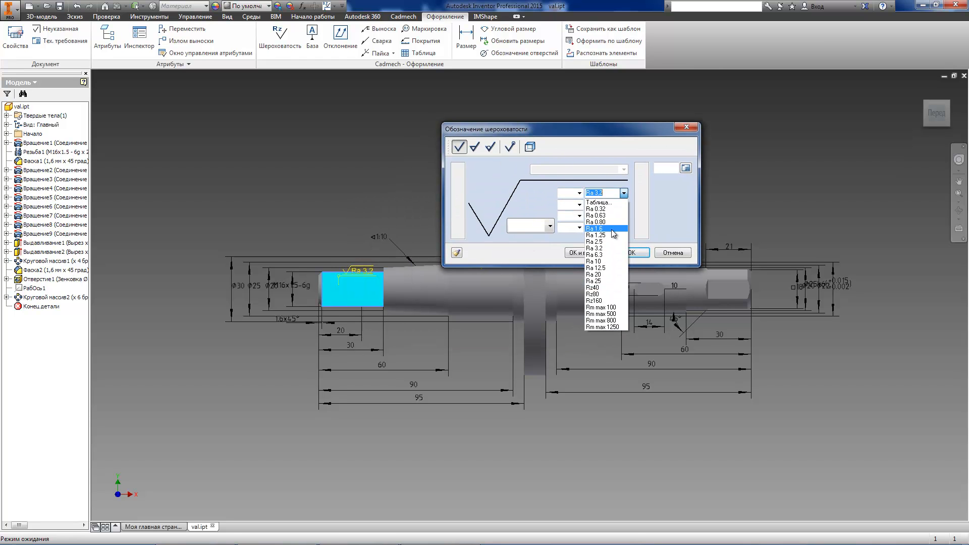
click(596, 228)
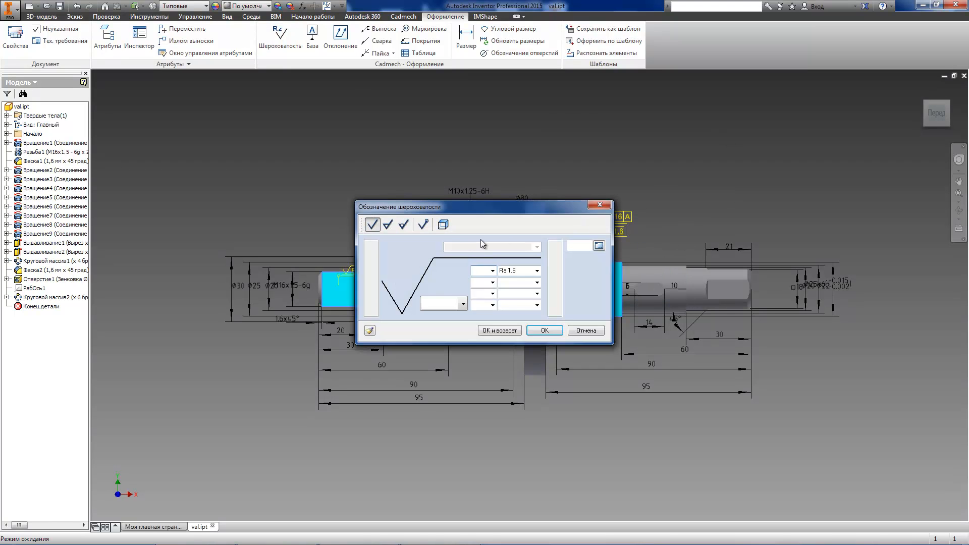
click(535, 271)
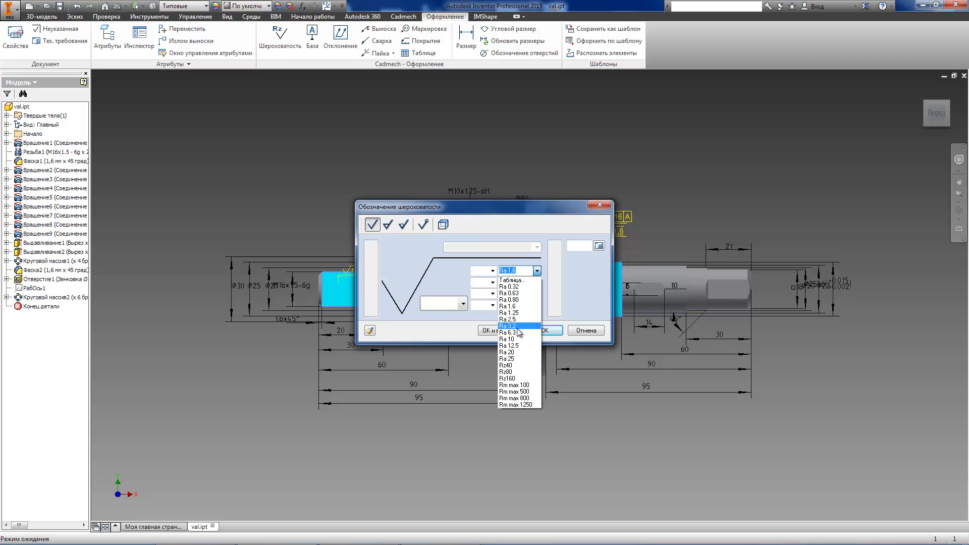
click(508, 332)
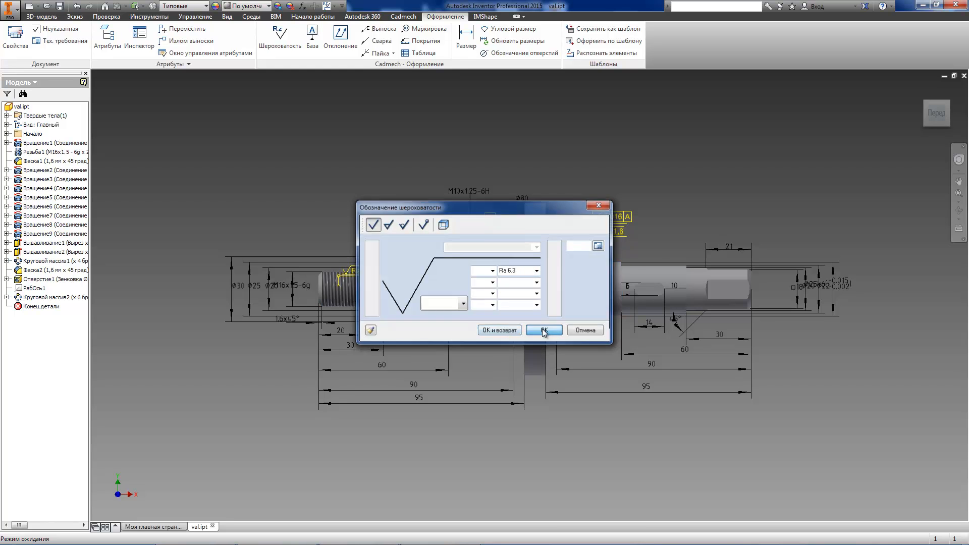
click(543, 329)
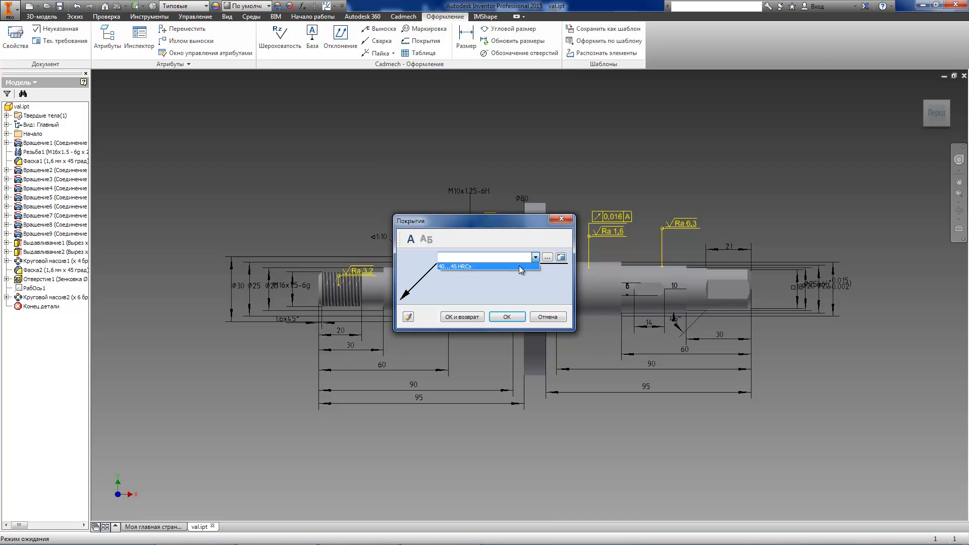
Choose the 40...45 HRCэ hardness value and place its leader on the tapered section
click(505, 316)
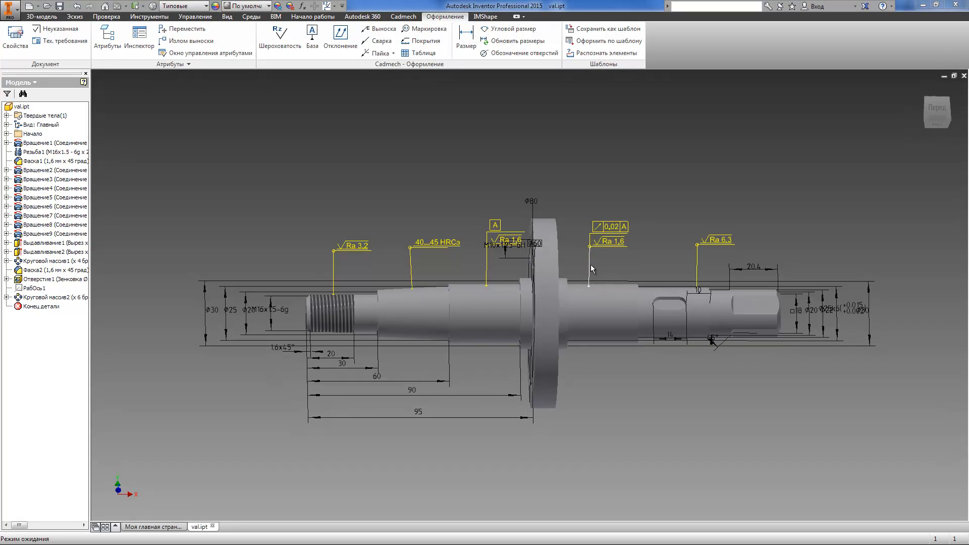
click(608, 227)
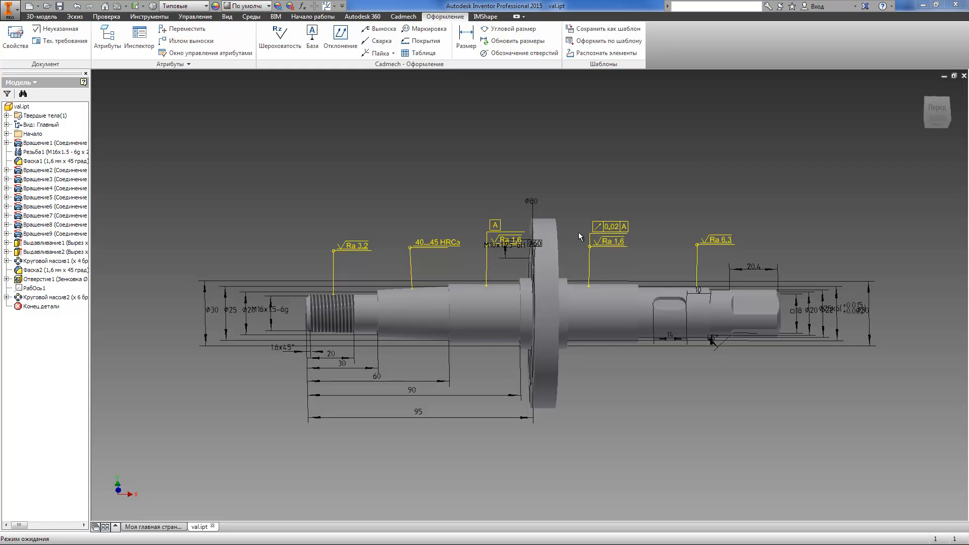
mouse_move(582, 244)
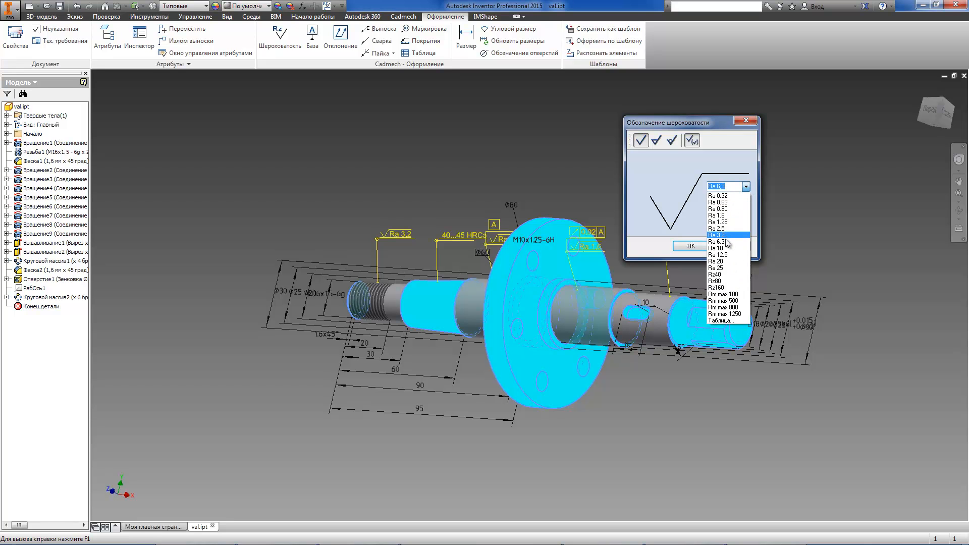
Set Ra 12.5 as the unspecified-surface roughness, then start the technical requirements
click(687, 246)
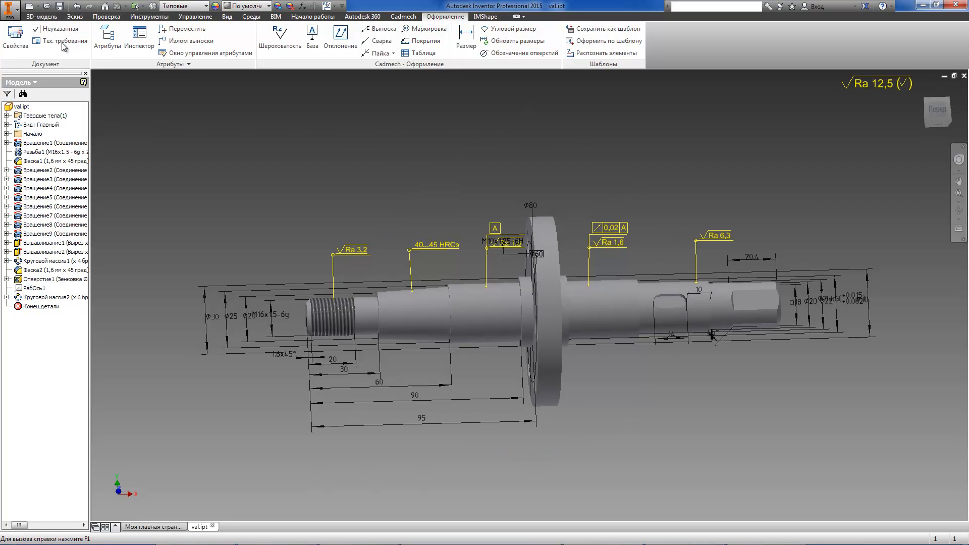
click(60, 41)
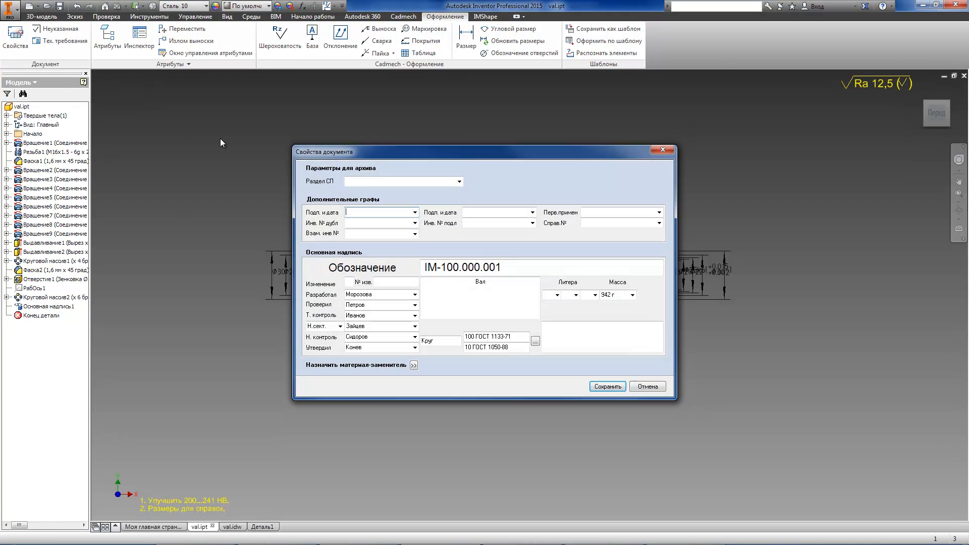
mouse_move(418, 320)
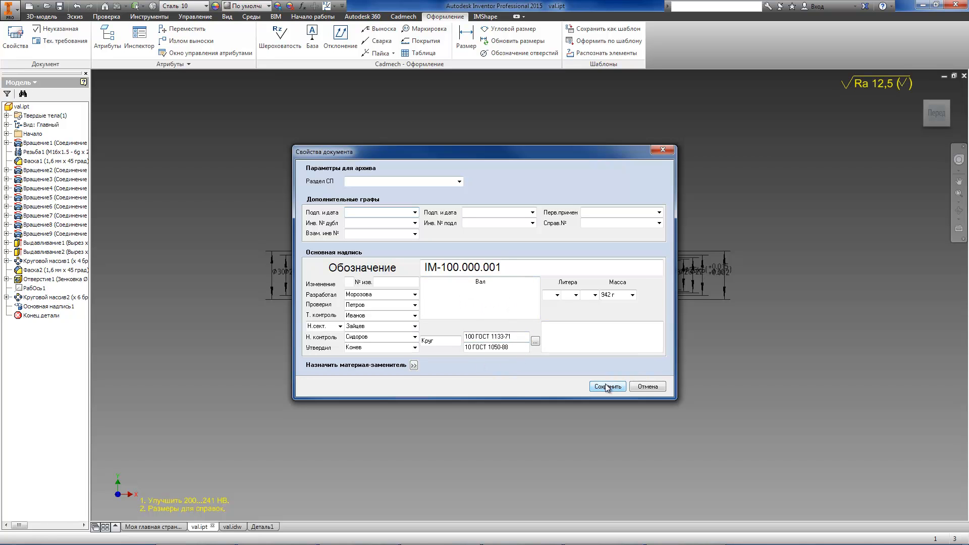
Save the document properties with designation IM-100.000.001 and part name Вал
click(606, 386)
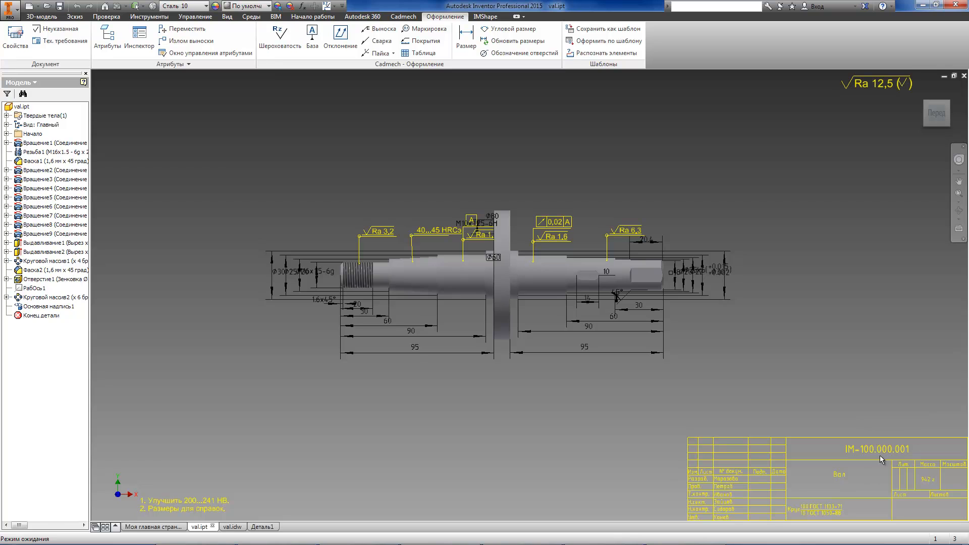
mouse_move(474, 162)
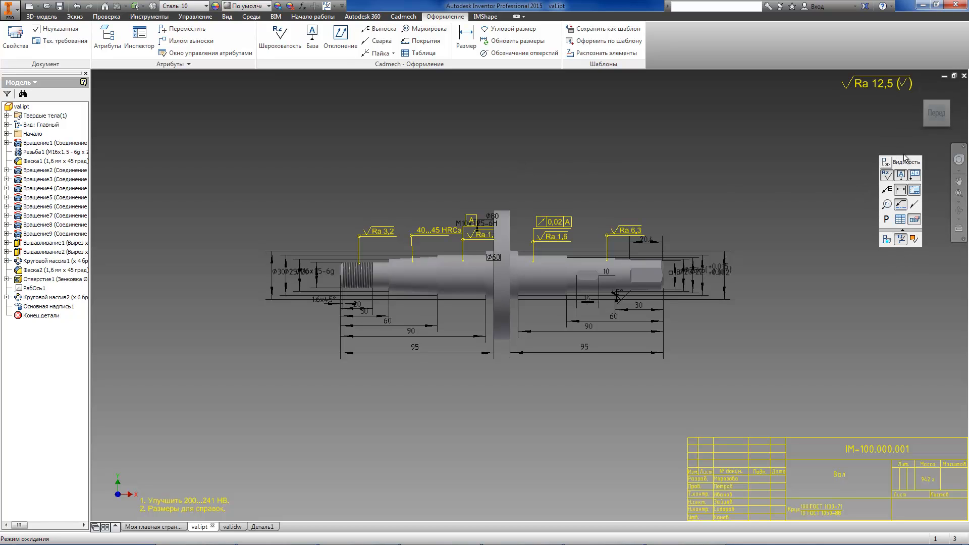
mouse_move(815, 257)
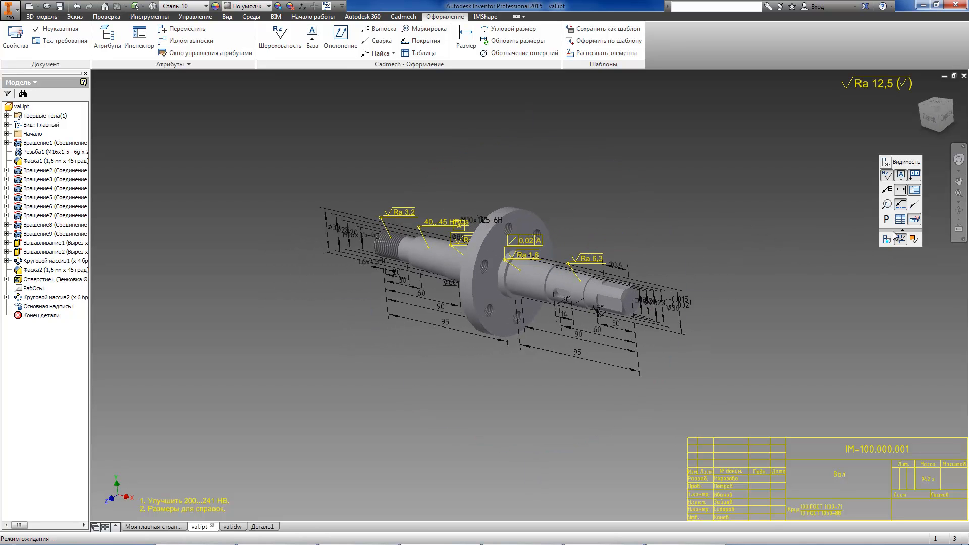
Colour the shaft surfaces by roughness, turn the colouring off again, then switch to the val.idw drawing
click(899, 240)
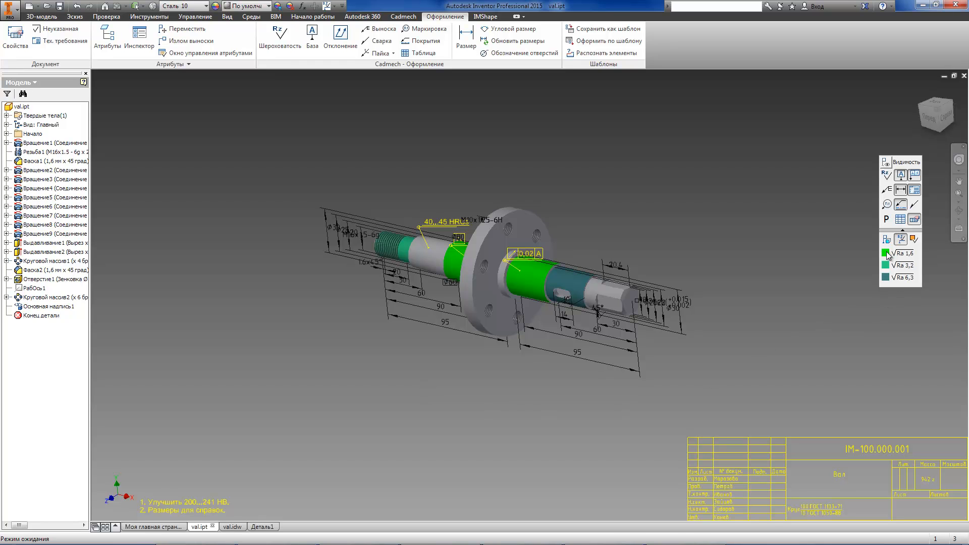
click(885, 254)
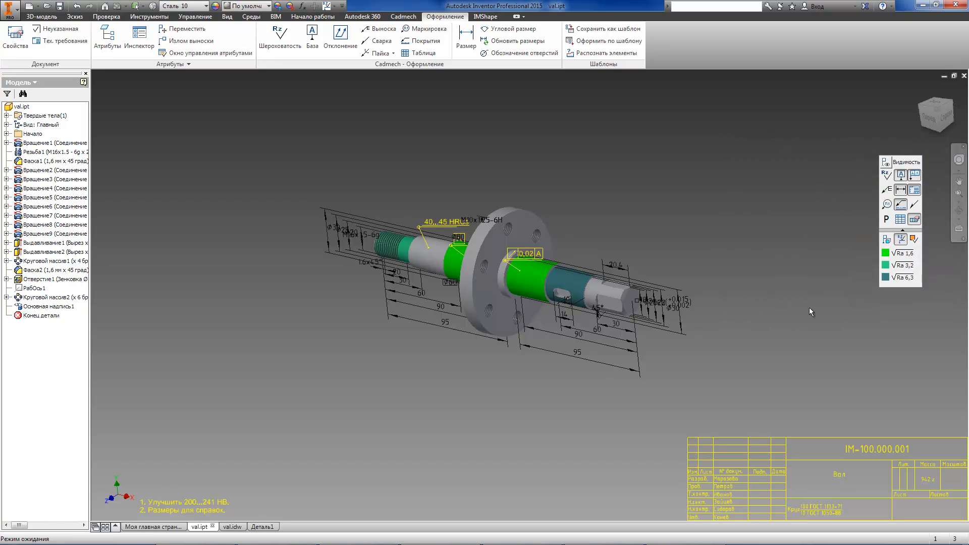
mouse_move(850, 292)
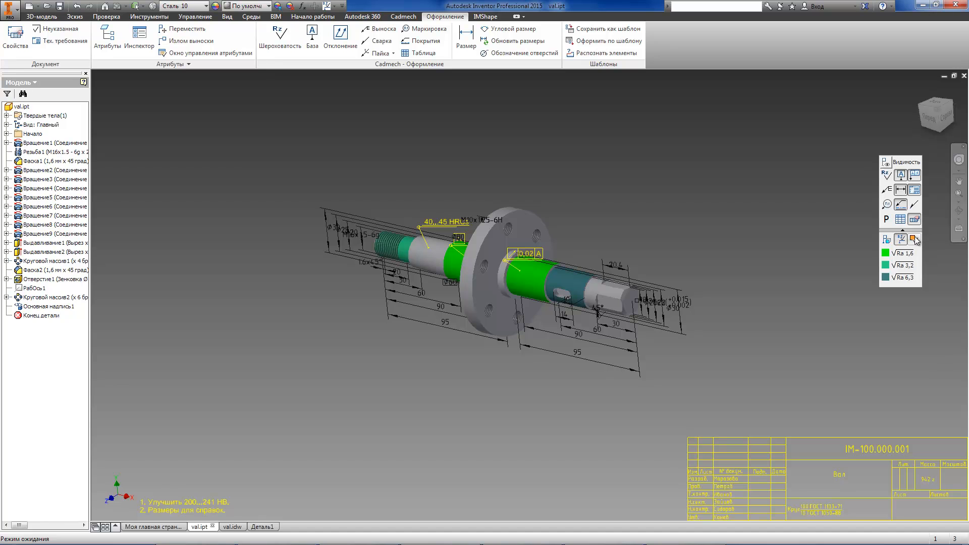
click(915, 239)
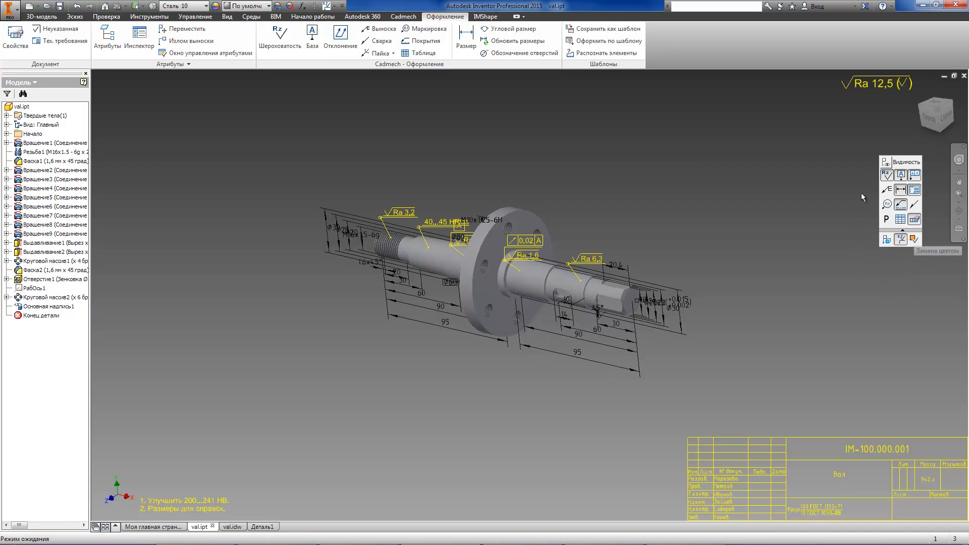
mouse_move(901, 193)
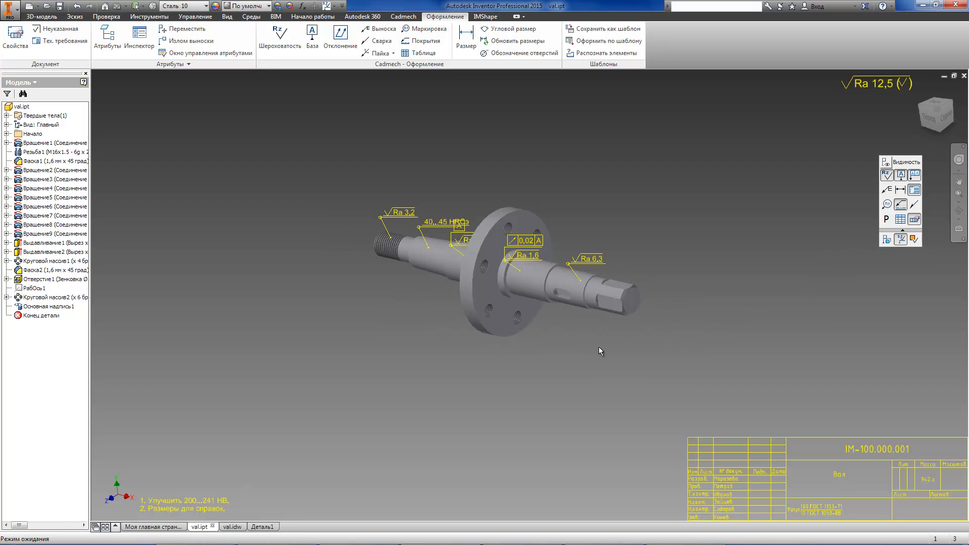
mouse_move(917, 195)
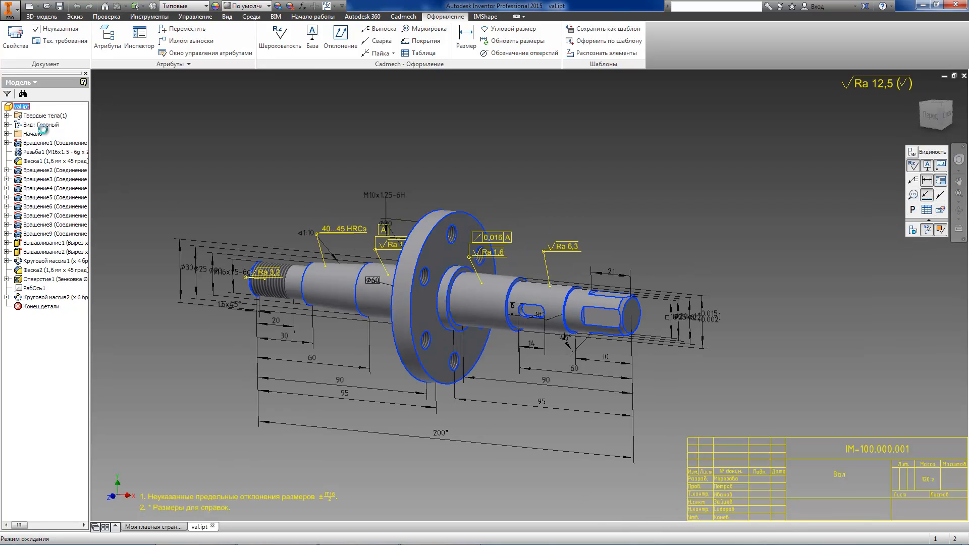
click(226, 526)
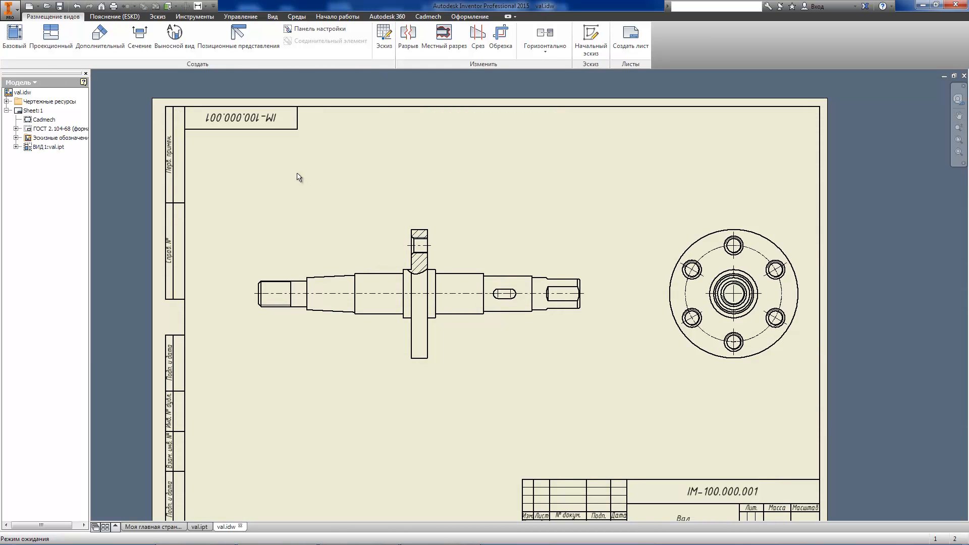
Retrieve the model's dimensions, roughness, runout and technical notes onto the shaft drawing views
click(471, 17)
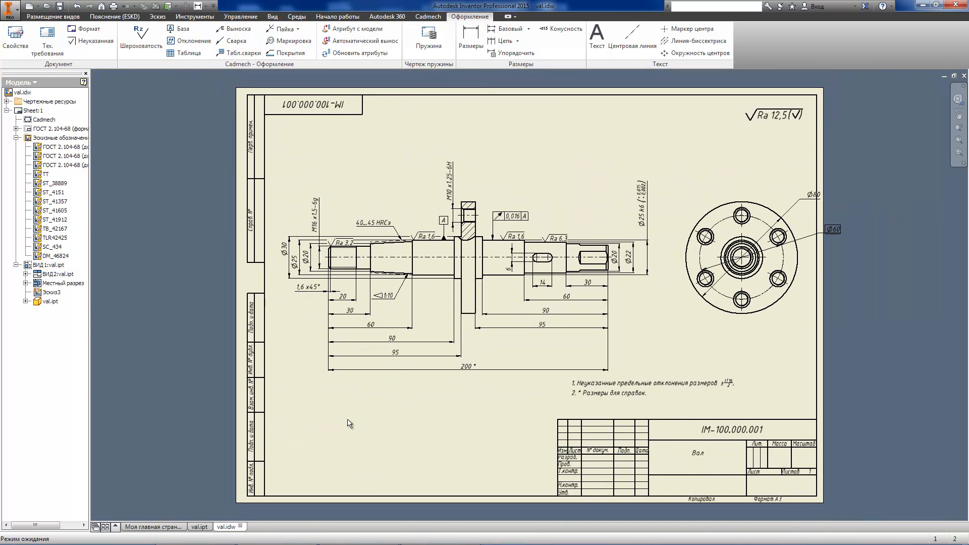
In the val.ipt model, set the thread's roughness to Ra 20
click(200, 527)
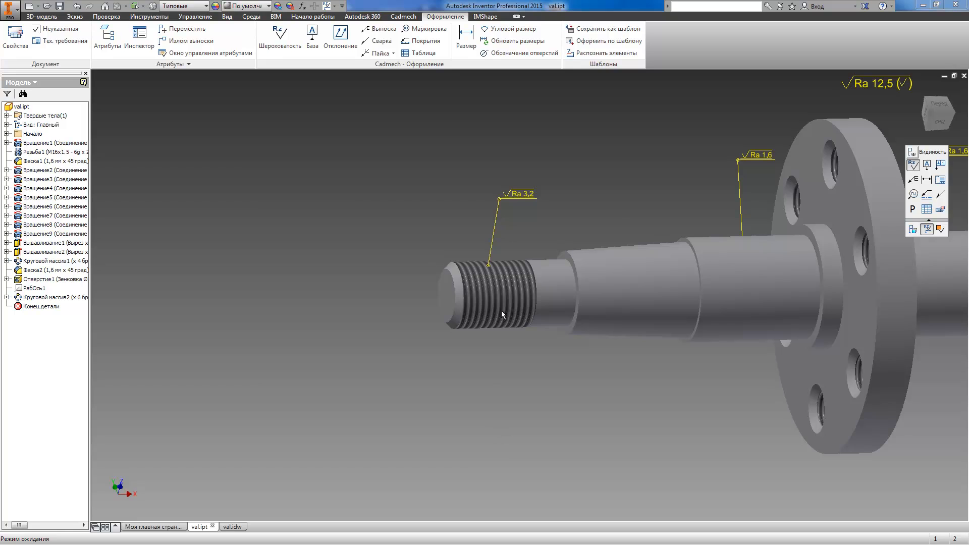
click(537, 271)
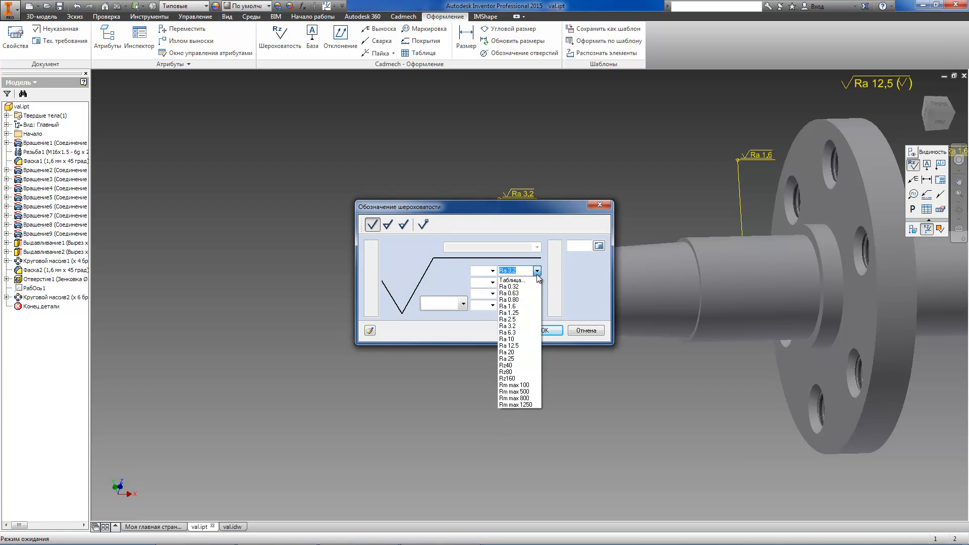
click(505, 365)
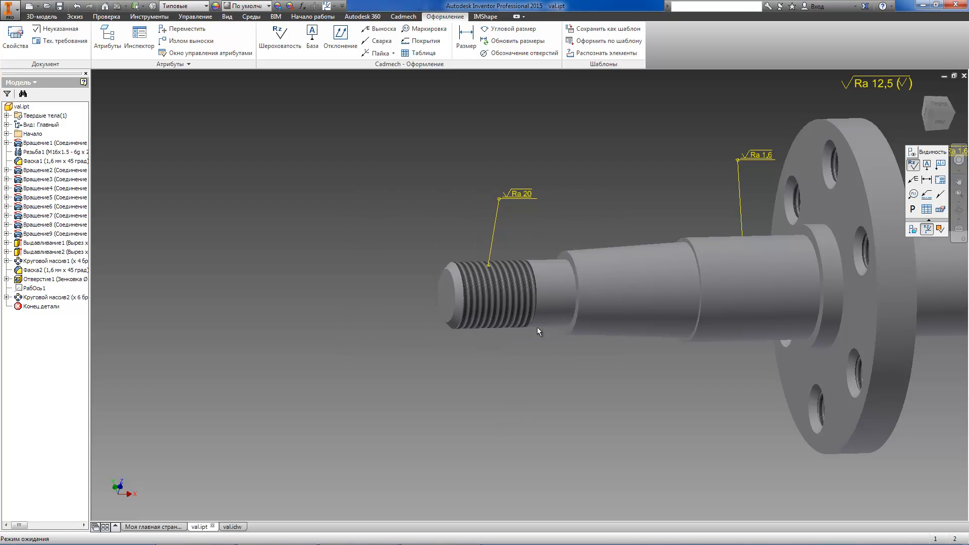
In the val.idw drawing, change the thread's roughness to Ra 2,5 and return to the model
click(229, 527)
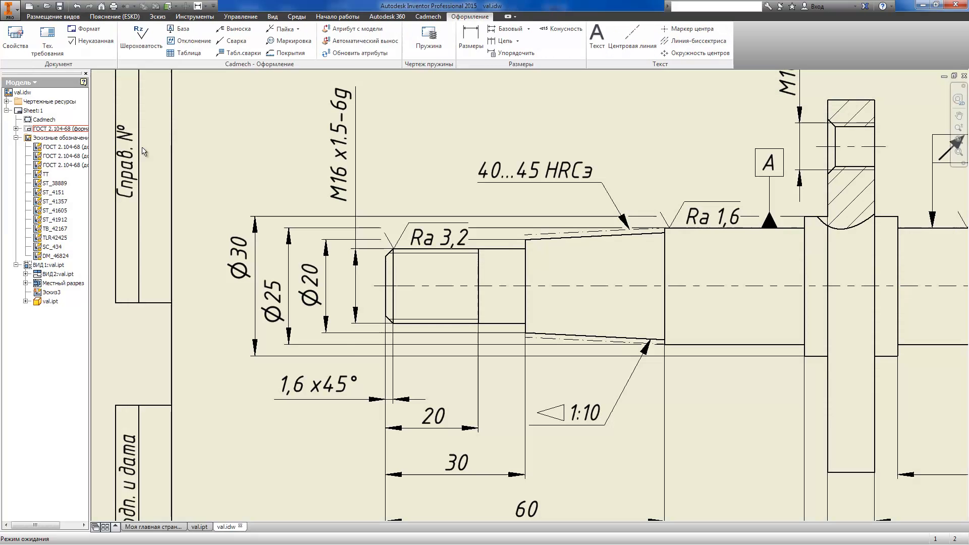
click(353, 53)
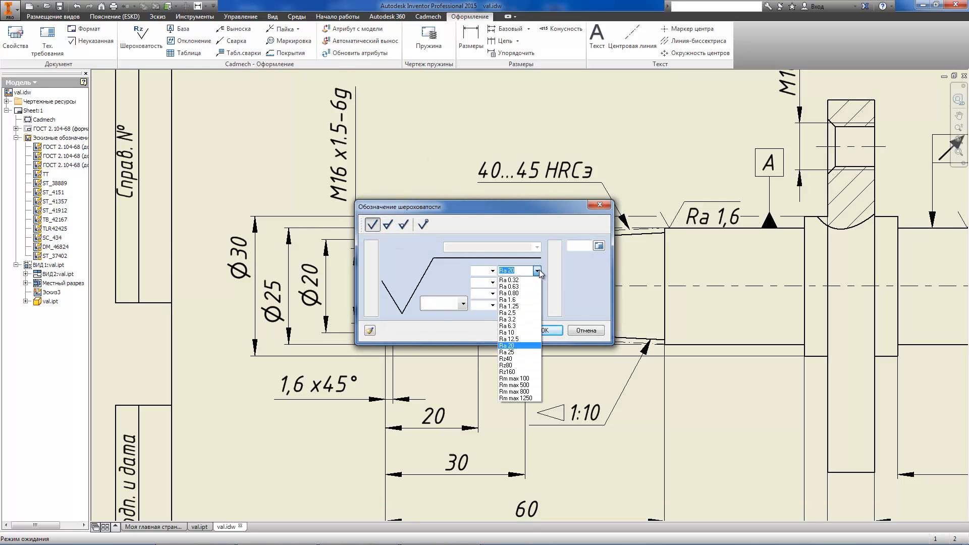
click(507, 313)
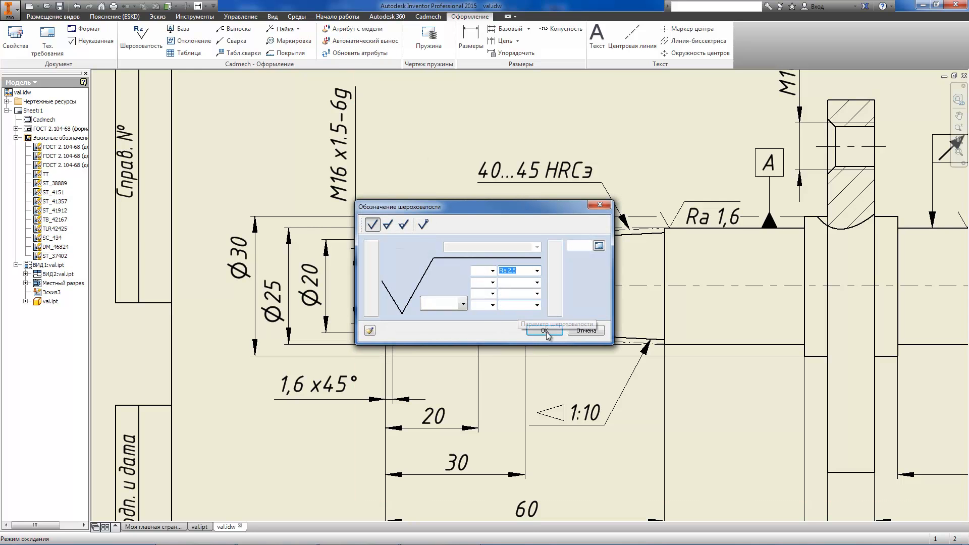
click(542, 331)
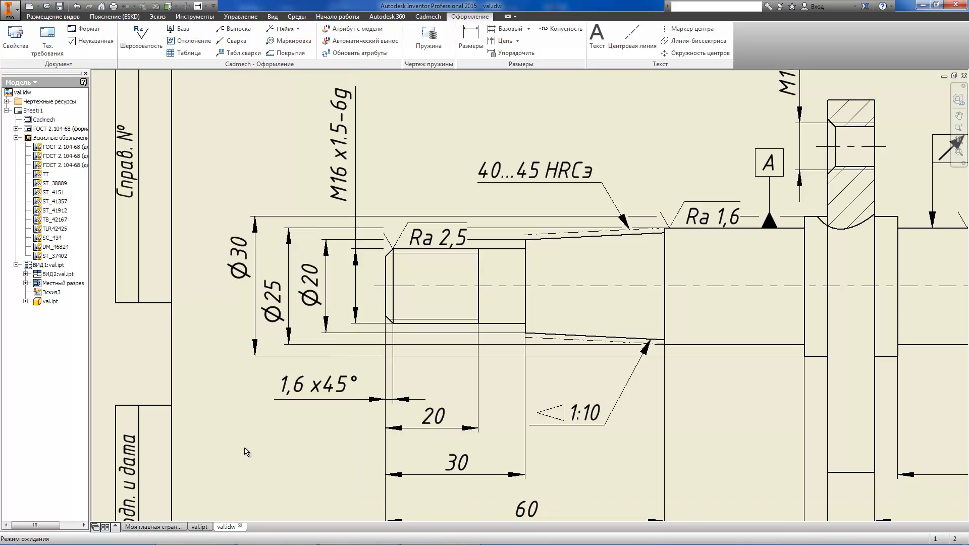
click(200, 527)
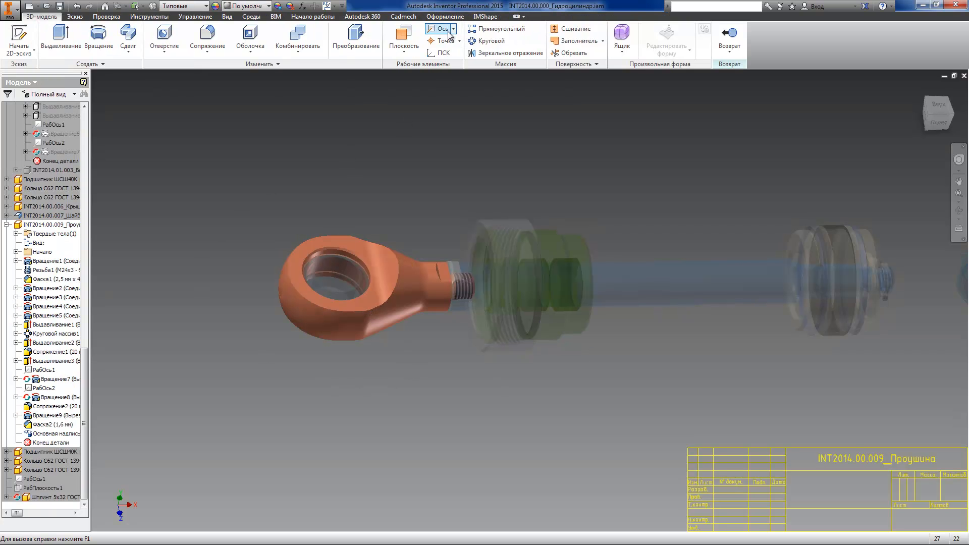
Apply the spherical-bearing hole template to the eye's bore, adding datum A, tolerance and roughness, then return to the assembly
click(445, 17)
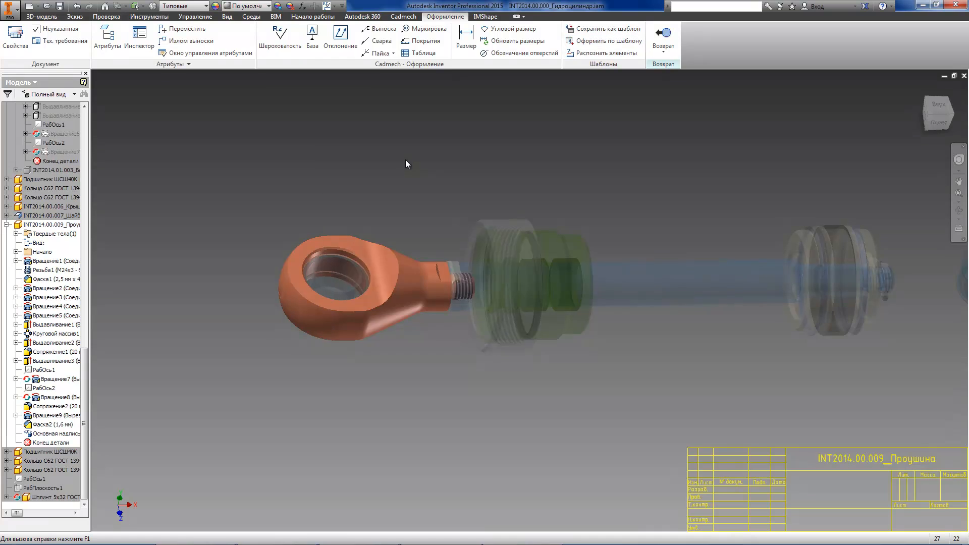
click(602, 40)
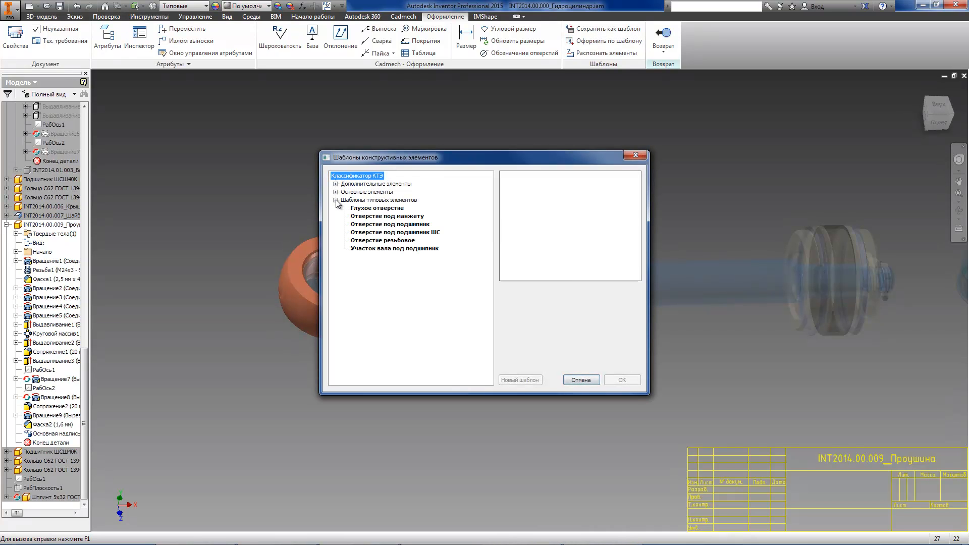
click(395, 233)
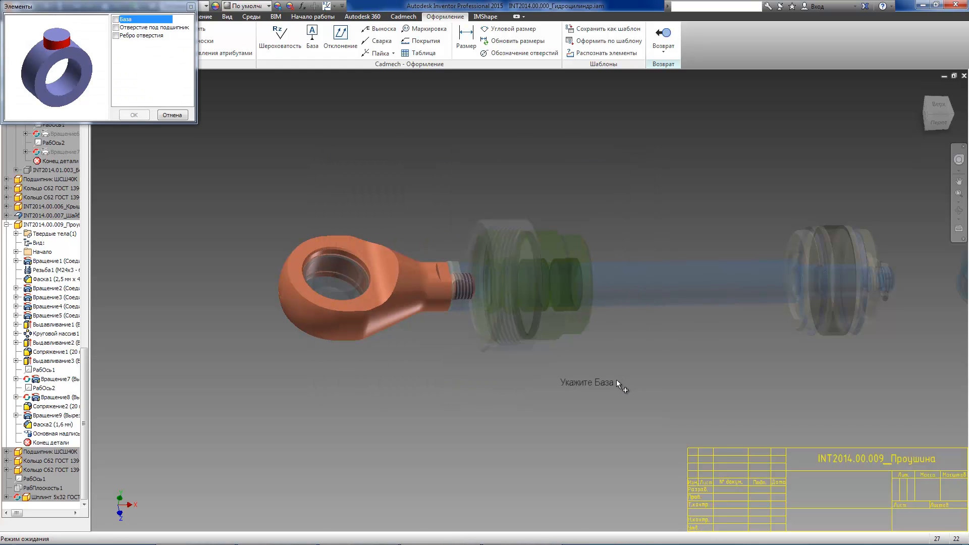
mouse_move(197, 74)
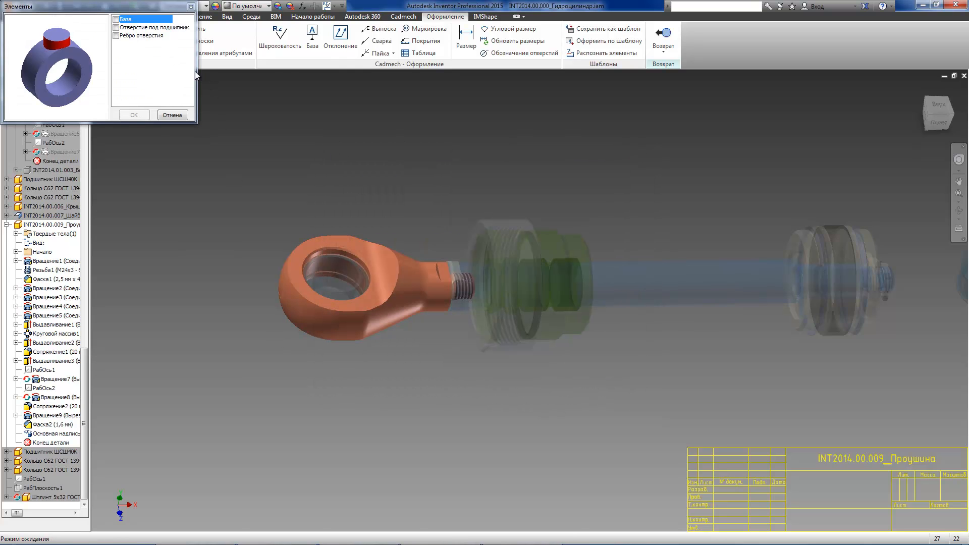
mouse_move(436, 286)
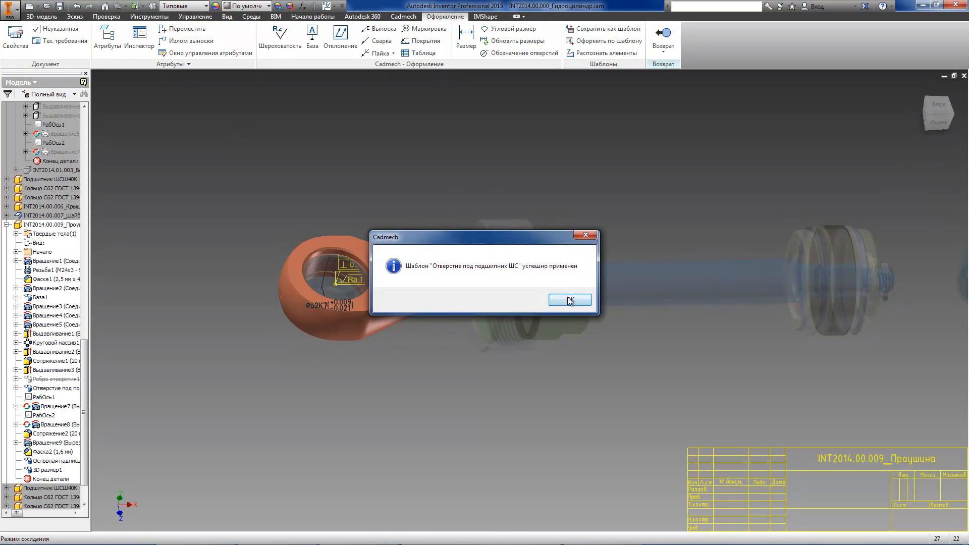
click(569, 300)
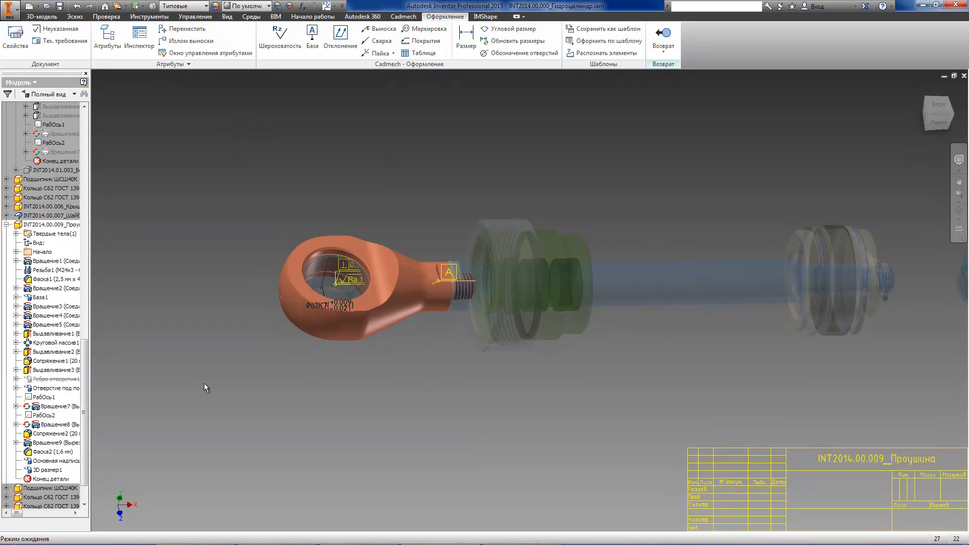
right_click(46, 224)
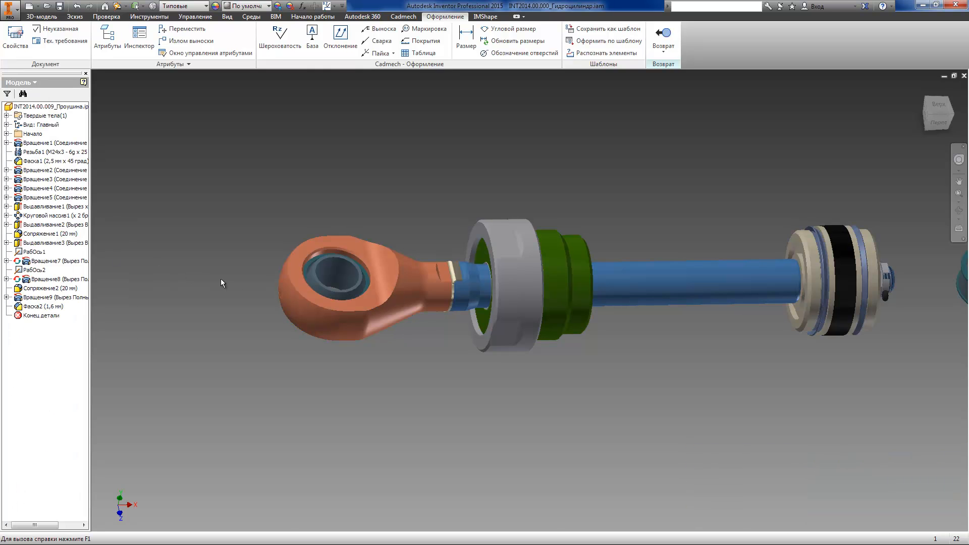
click(221, 527)
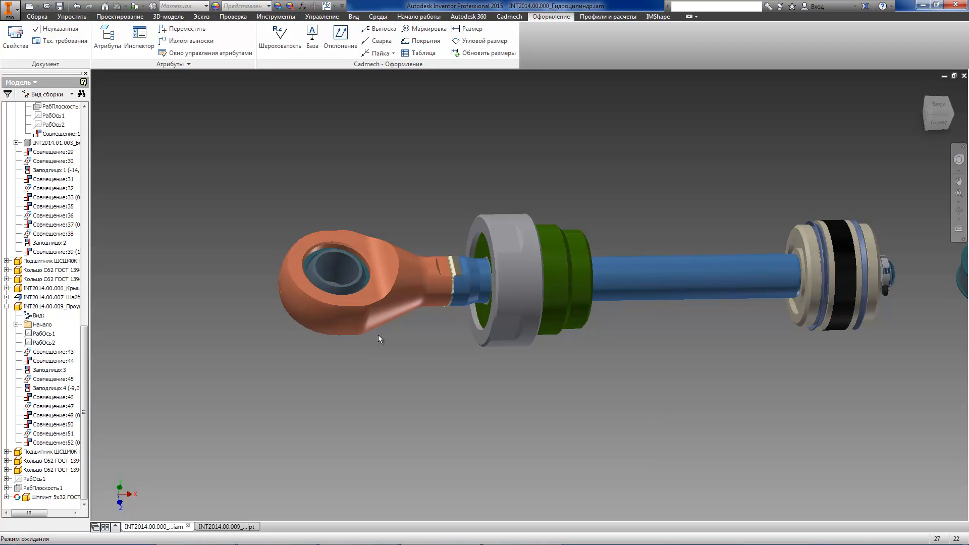
mouse_move(414, 323)
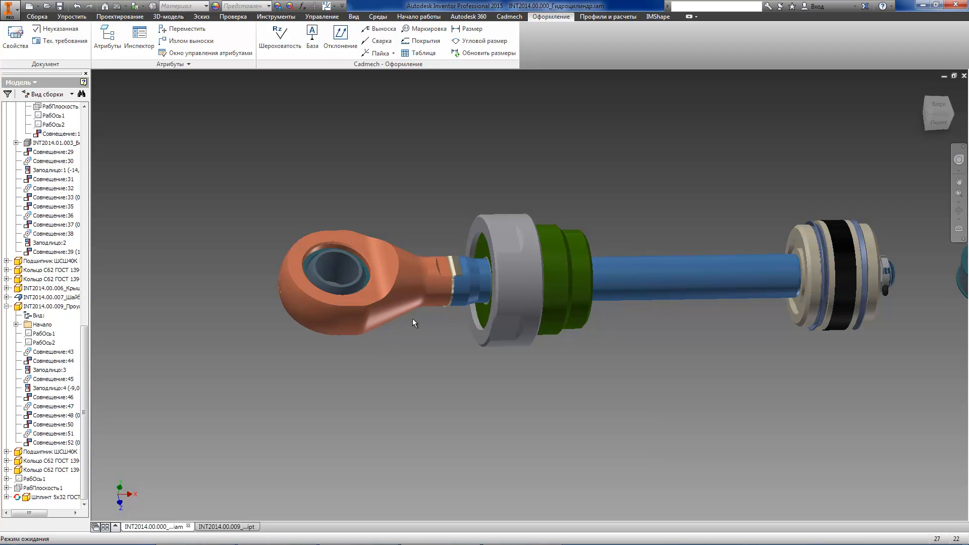
mouse_move(475, 361)
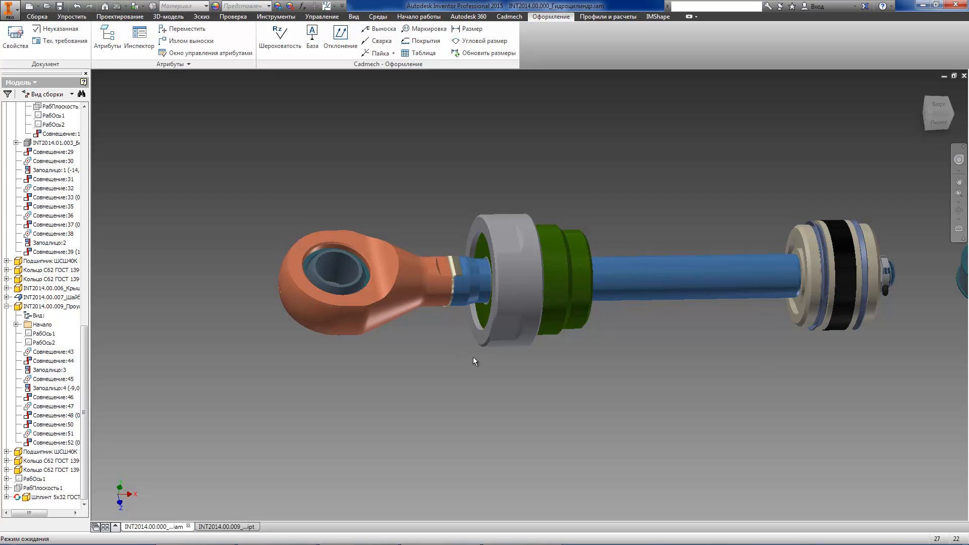
mouse_move(621, 379)
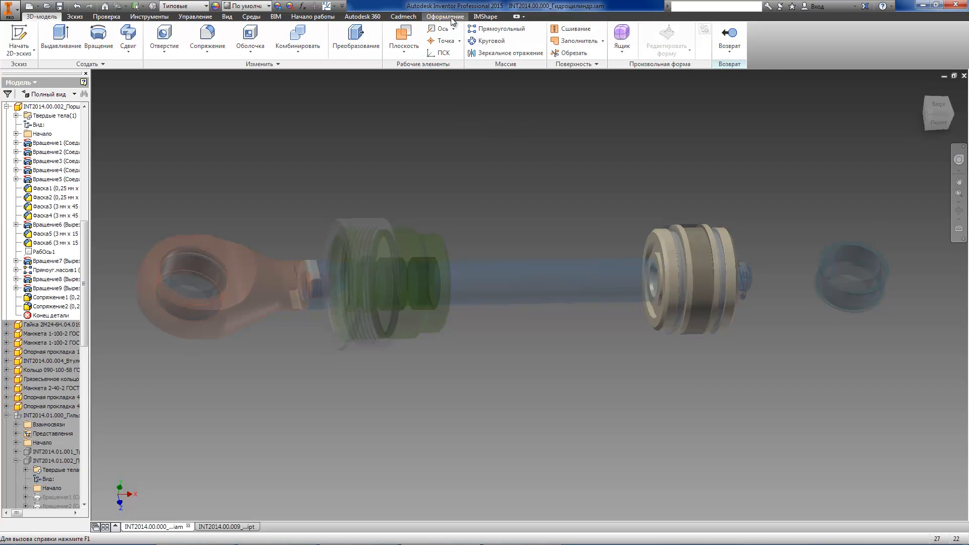
Recognize the piston's standard features and select an outer seal groove under Под манжеты
click(445, 16)
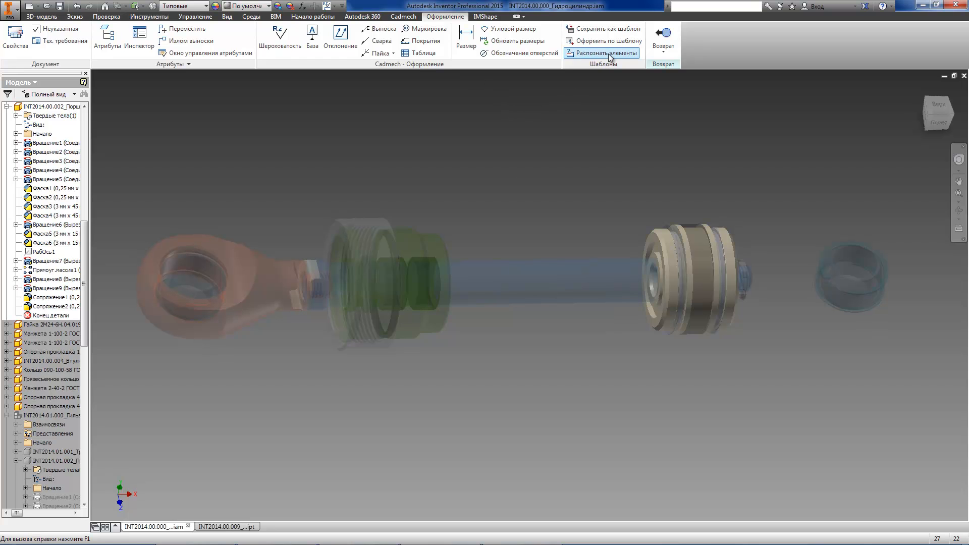
mouse_move(583, 119)
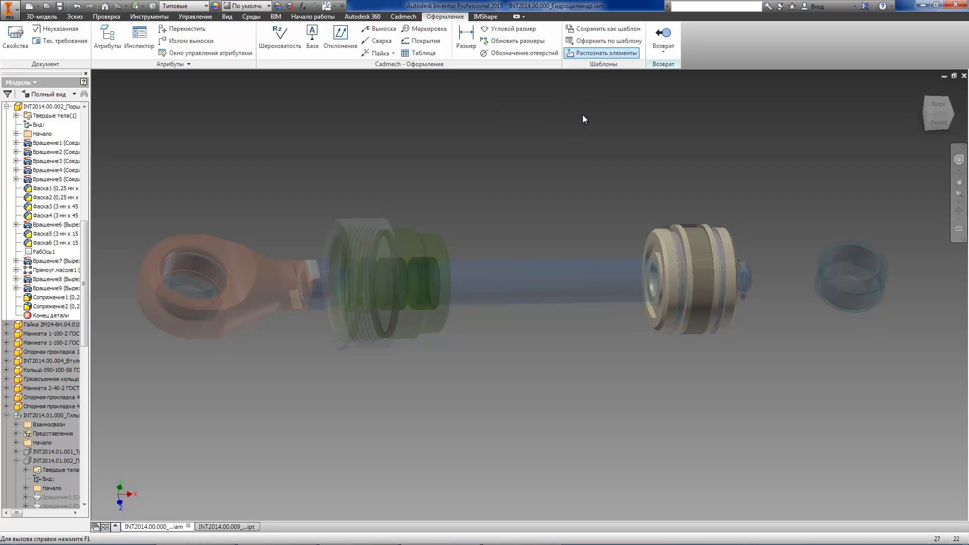
click(601, 52)
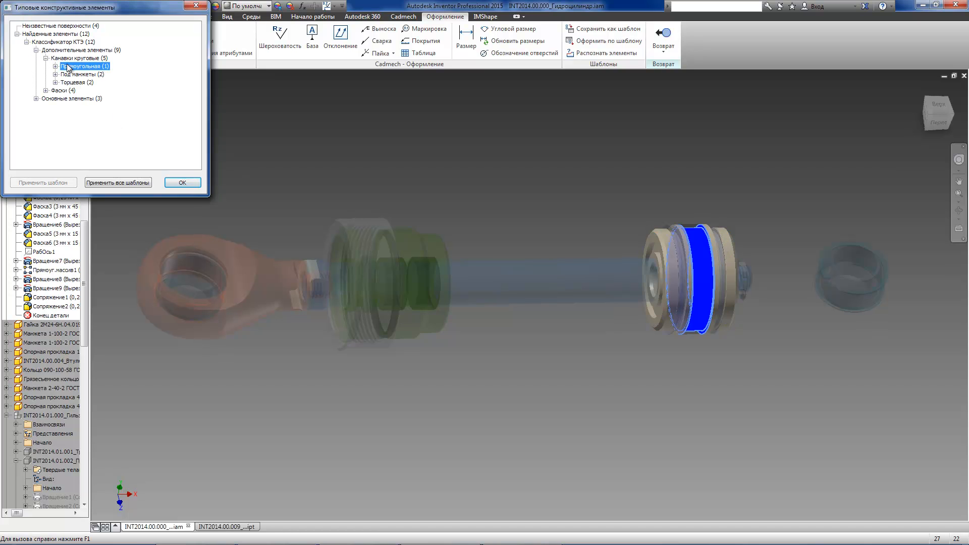
click(74, 82)
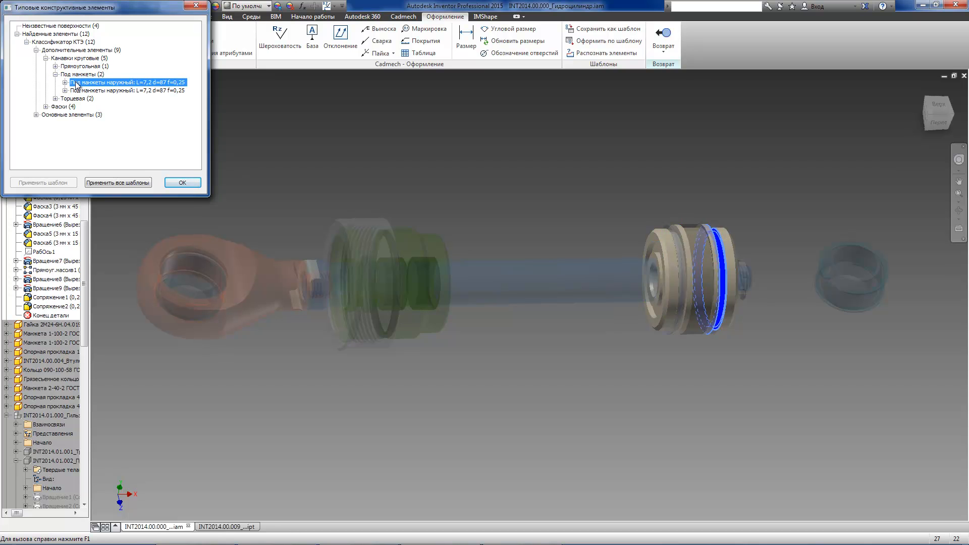
click(43, 182)
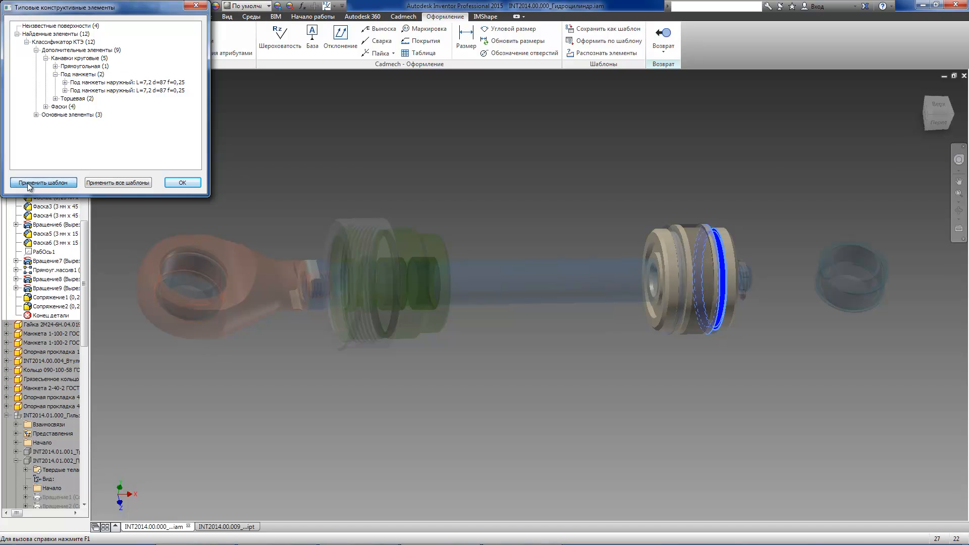
Apply the seal-groove annotation template to the piston and close the recognized features list
click(43, 183)
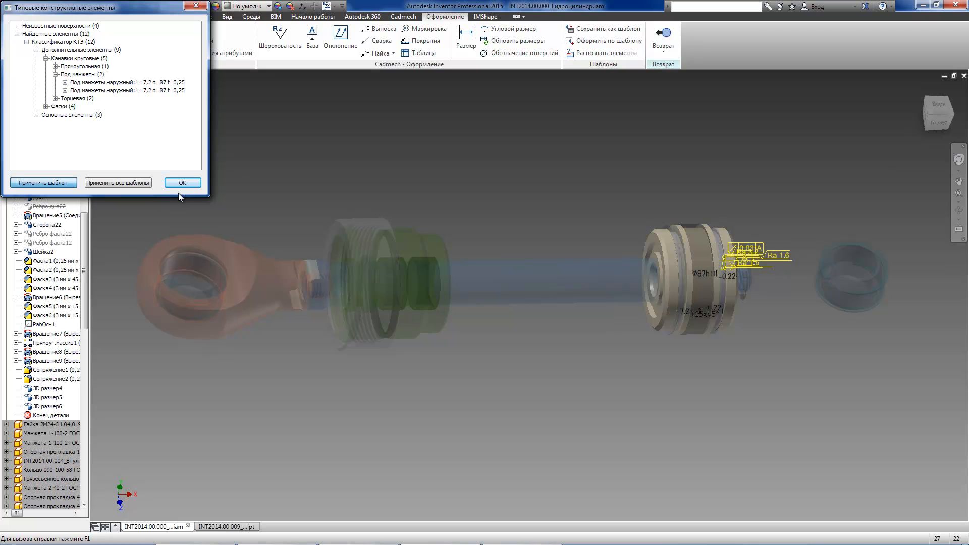
click(42, 183)
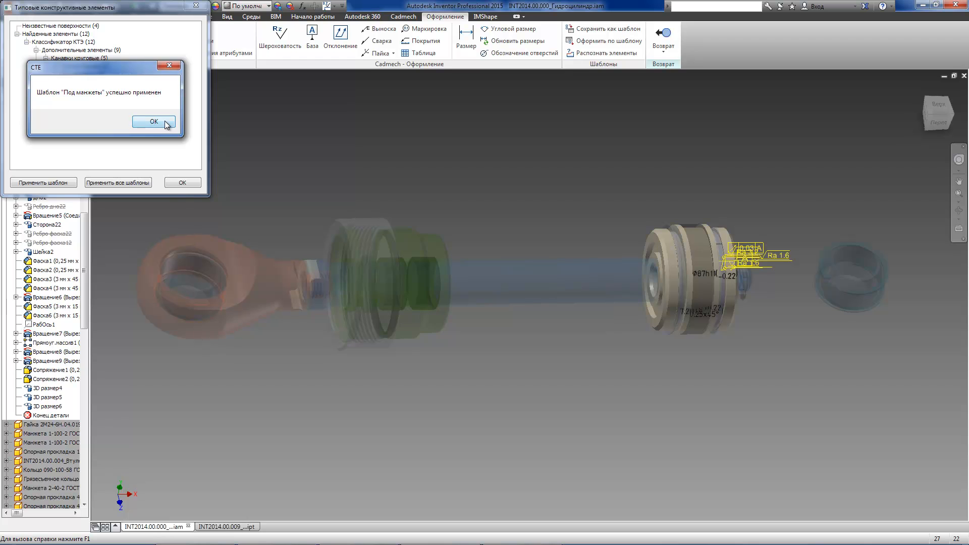
click(153, 122)
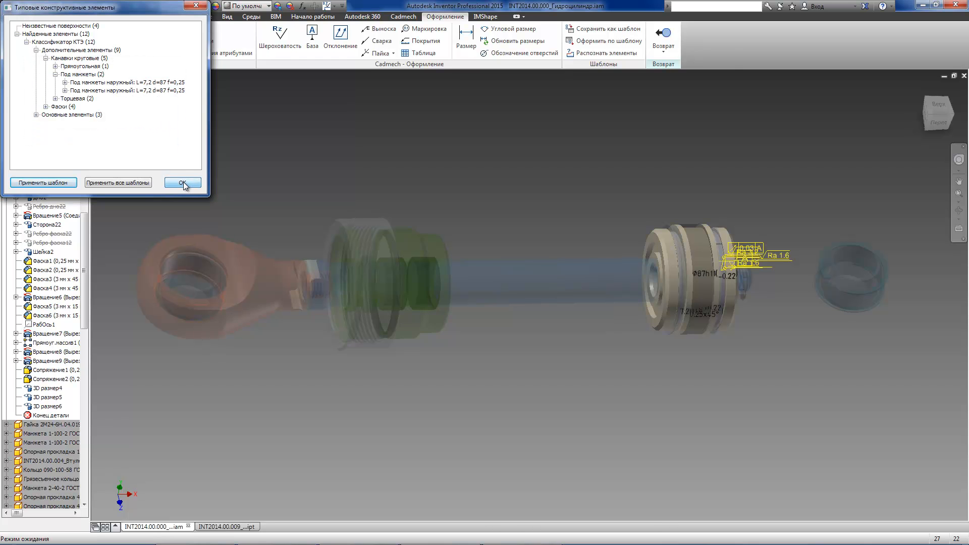
click(182, 183)
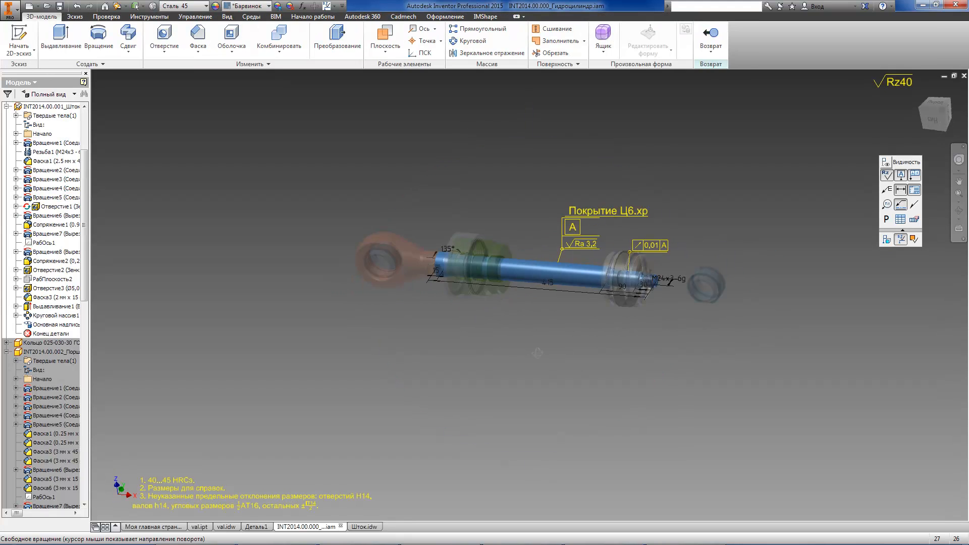
Recognize the rod's standard features and apply all matching templates, adding thread and chamfer annotations
click(444, 16)
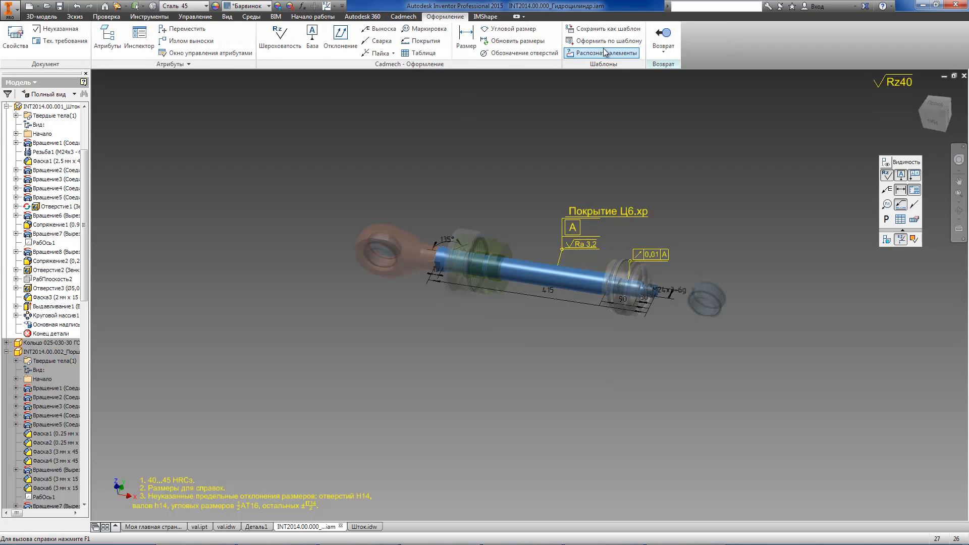
click(600, 52)
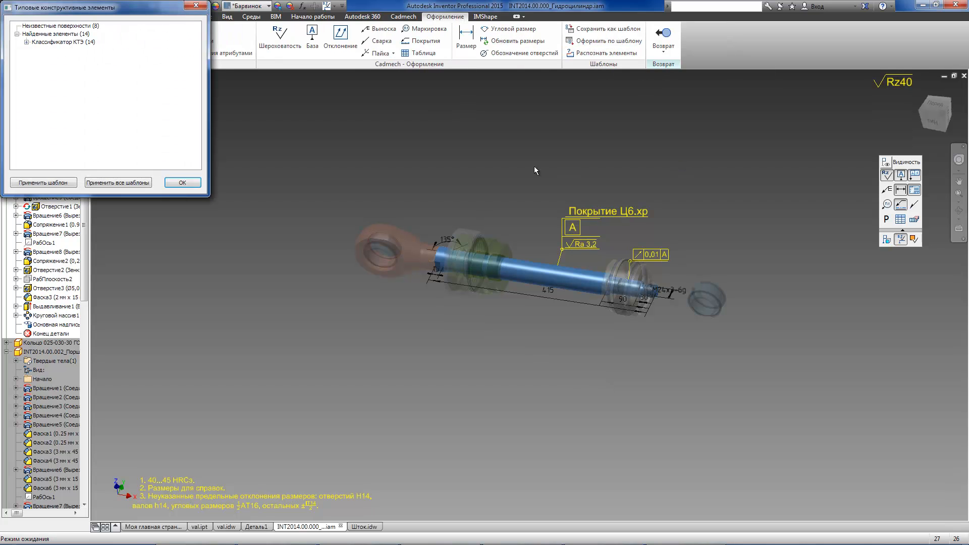
click(37, 58)
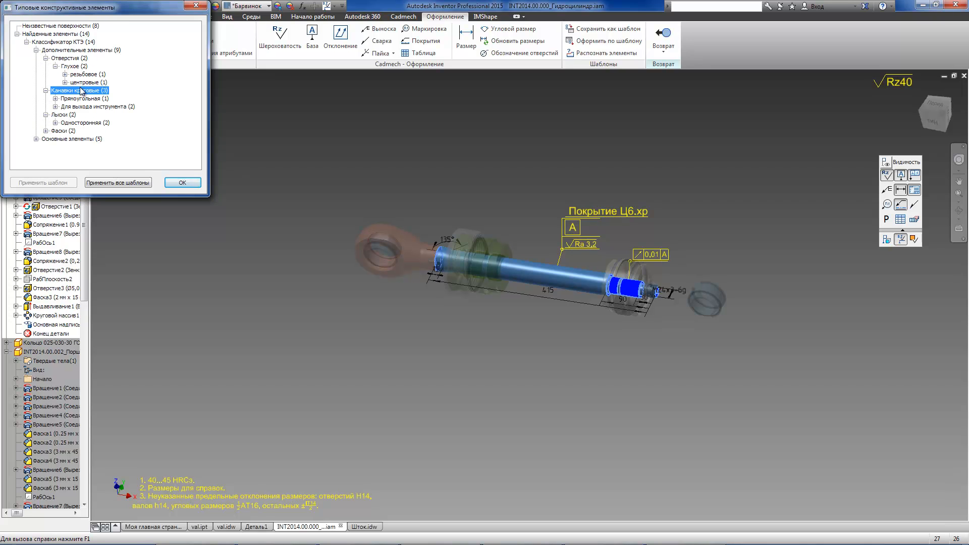
click(118, 183)
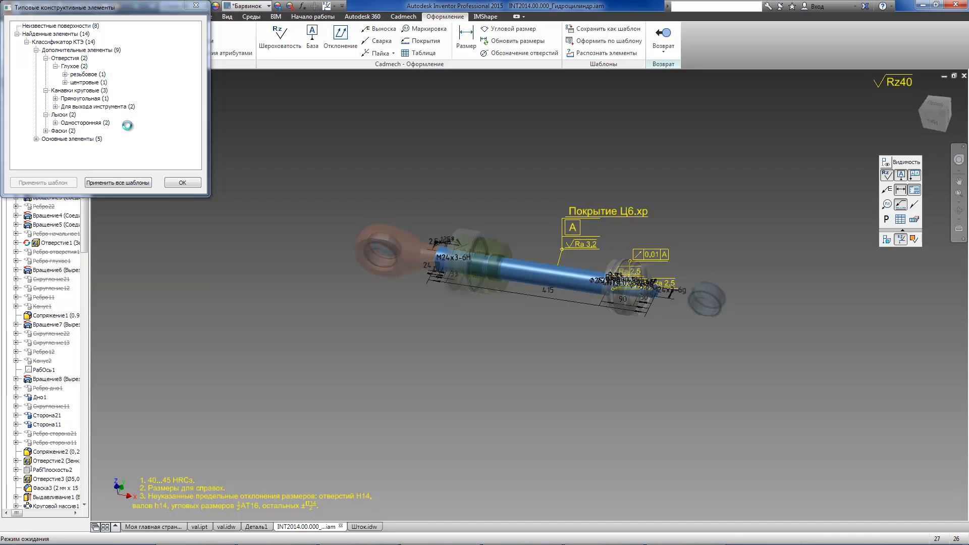
click(117, 181)
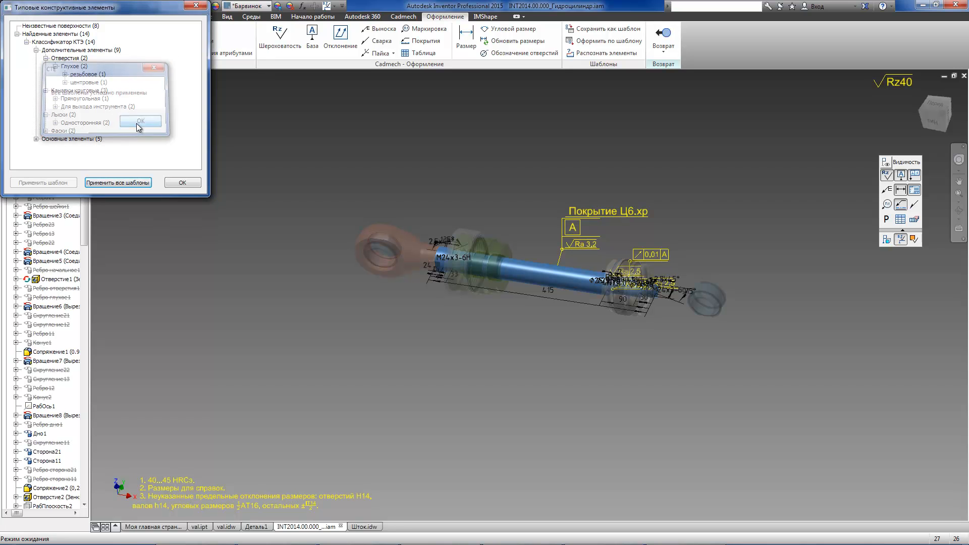
click(140, 120)
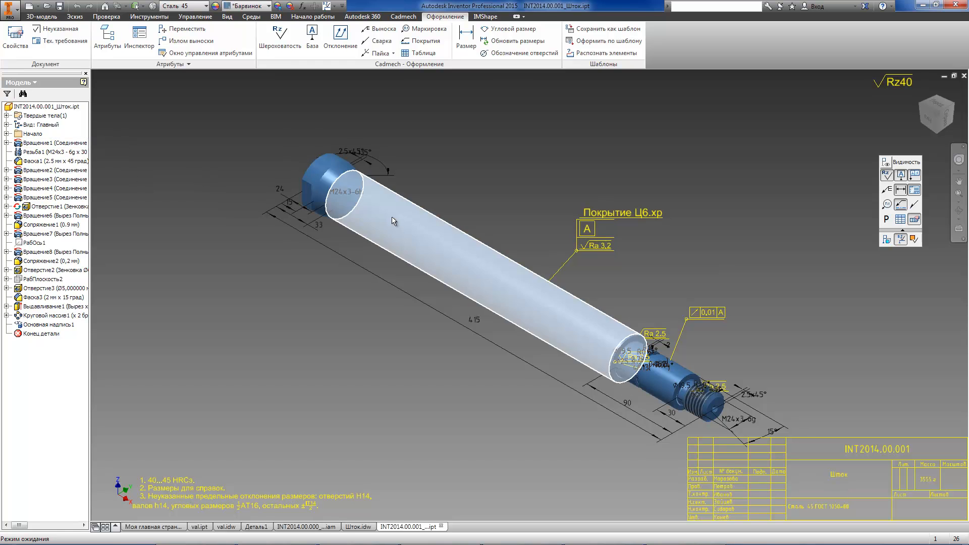
Review the Шток.idw rod drawing, the annotated val.ipt shaft model, then the val.idw shaft drawing
click(358, 527)
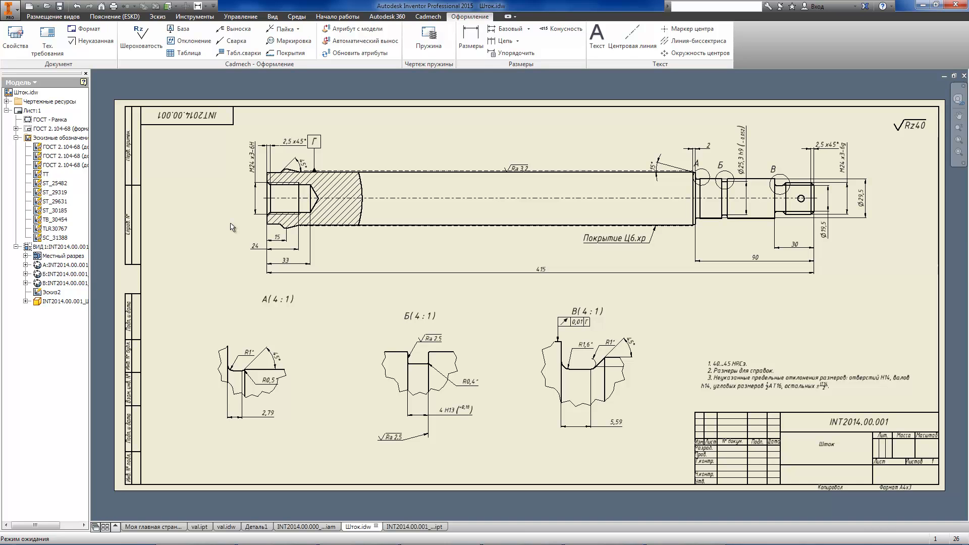
click(199, 527)
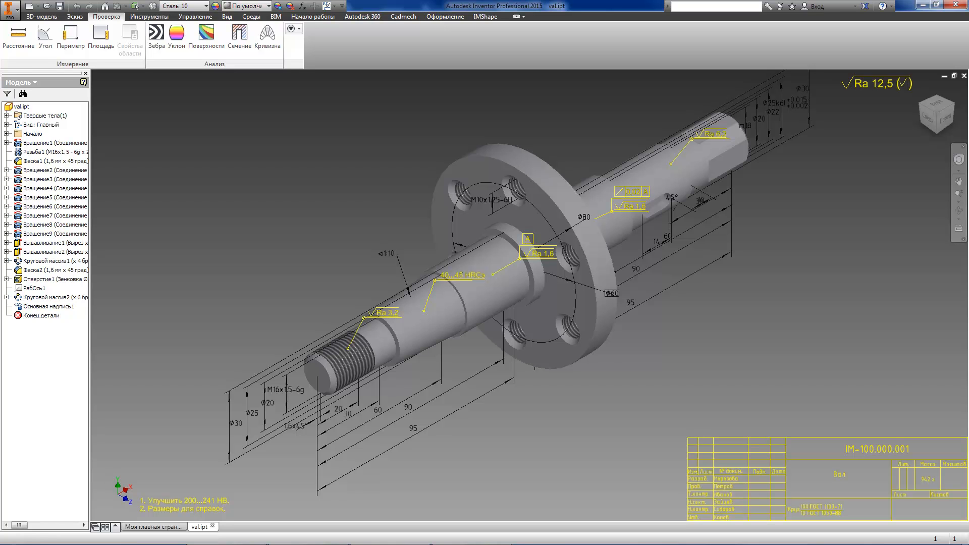
click(228, 526)
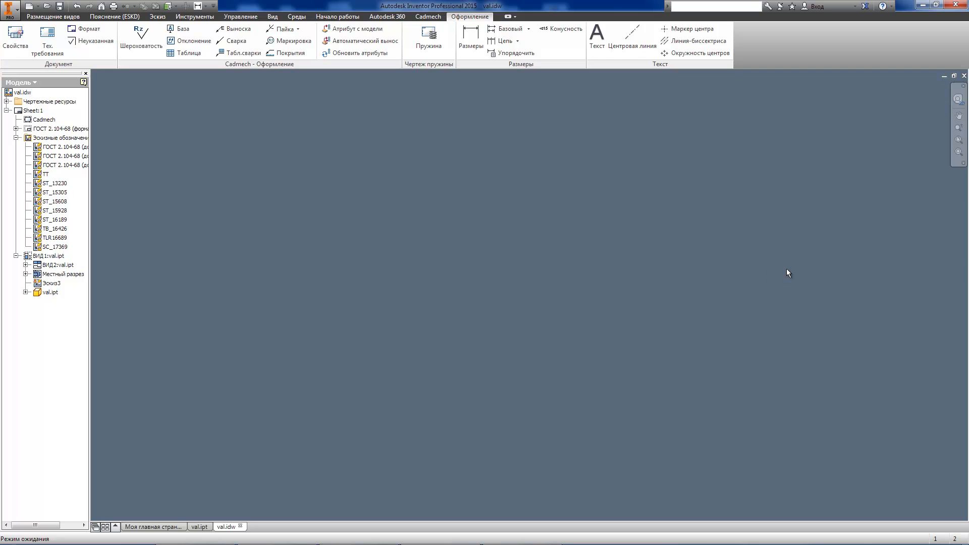